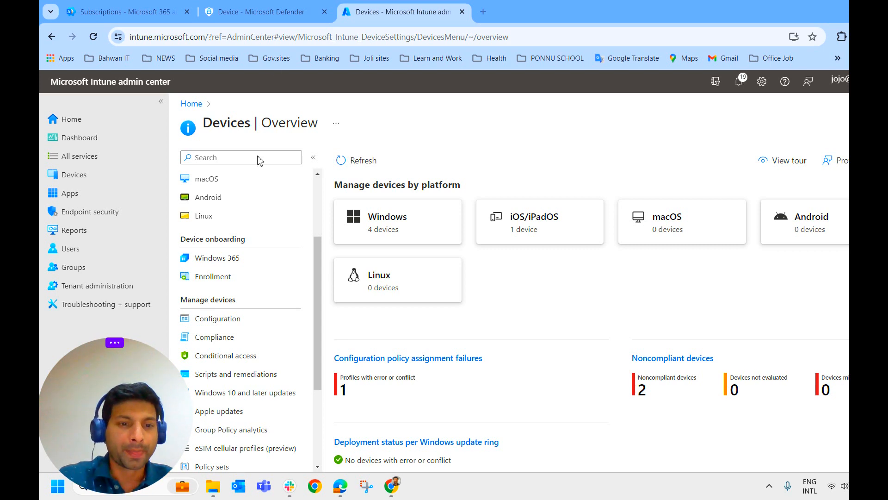
mouse_move(225, 355)
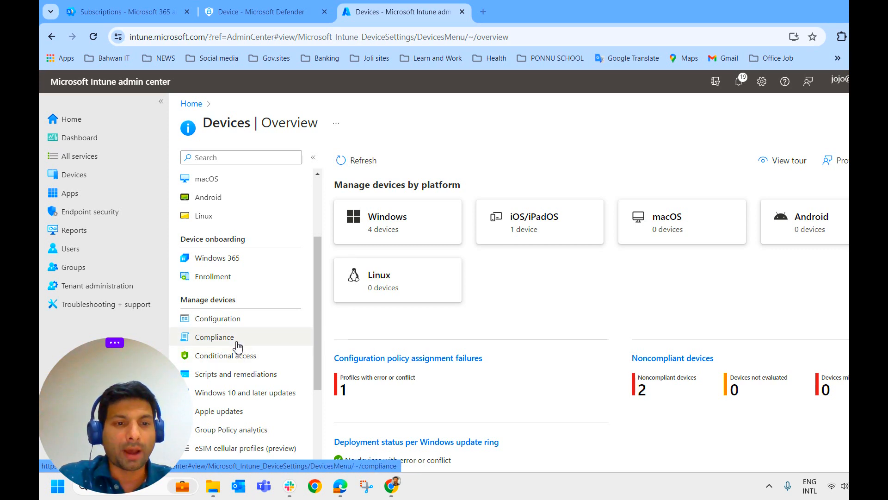
mouse_move(232, 355)
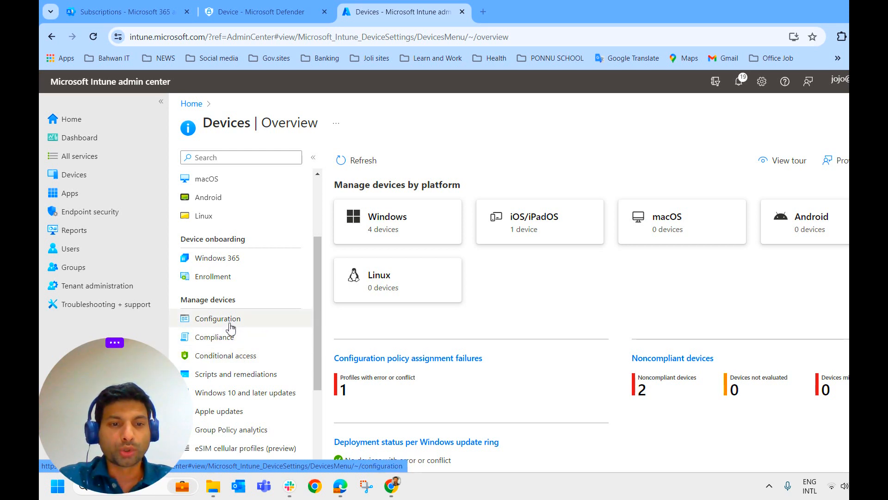
mouse_move(255, 322)
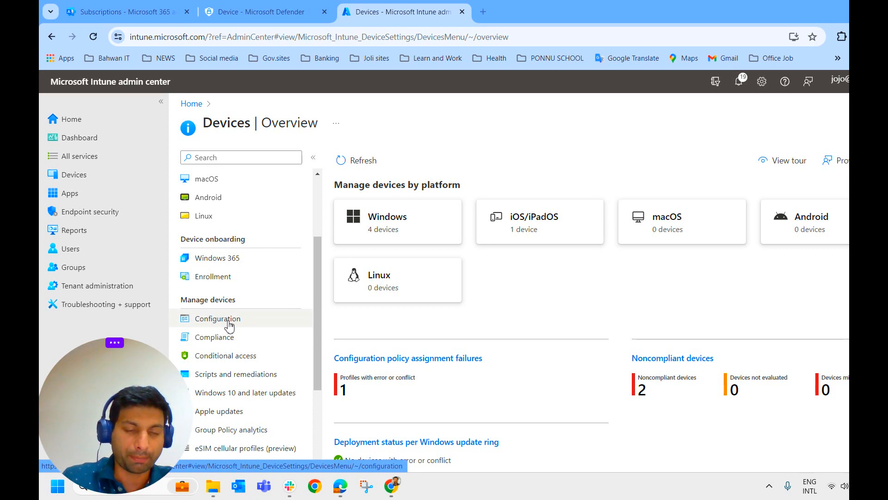
mouse_move(237, 322)
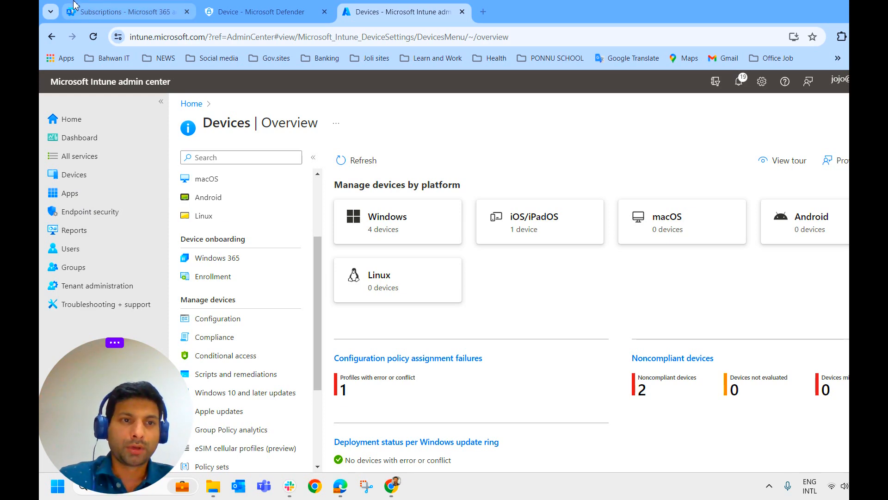
- Show the organisation's products: Business Premium with 4 of 10 licenses and the Defender P2 Trial
left_click(124, 11)
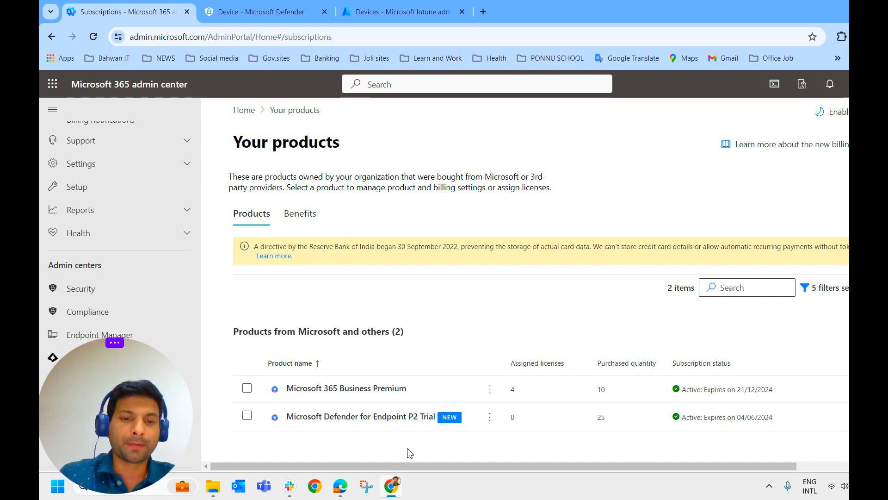
mouse_move(397, 440)
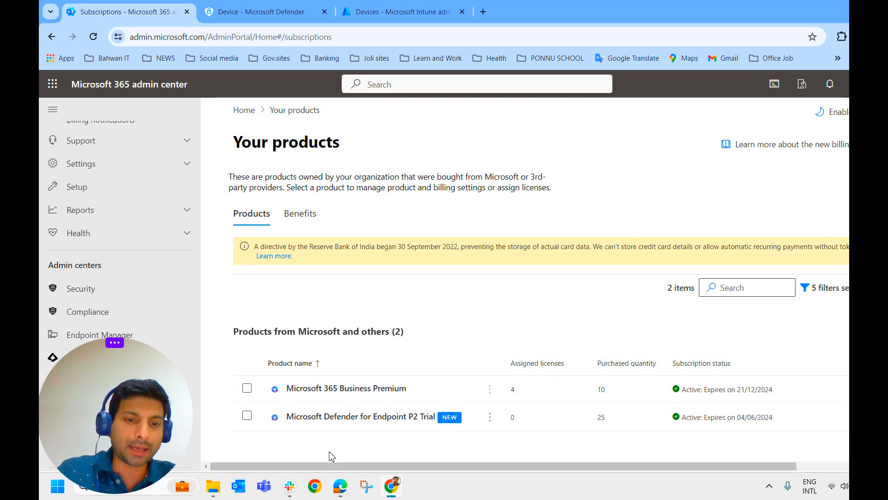
mouse_move(389, 400)
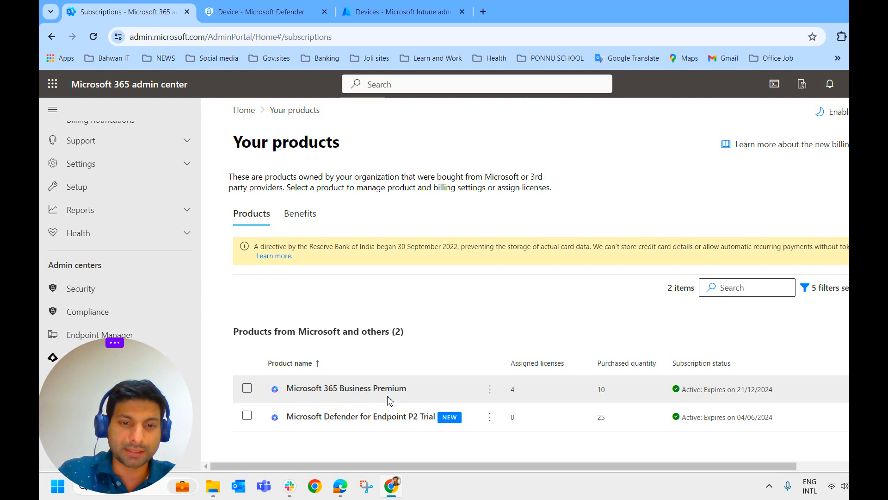
mouse_move(341, 425)
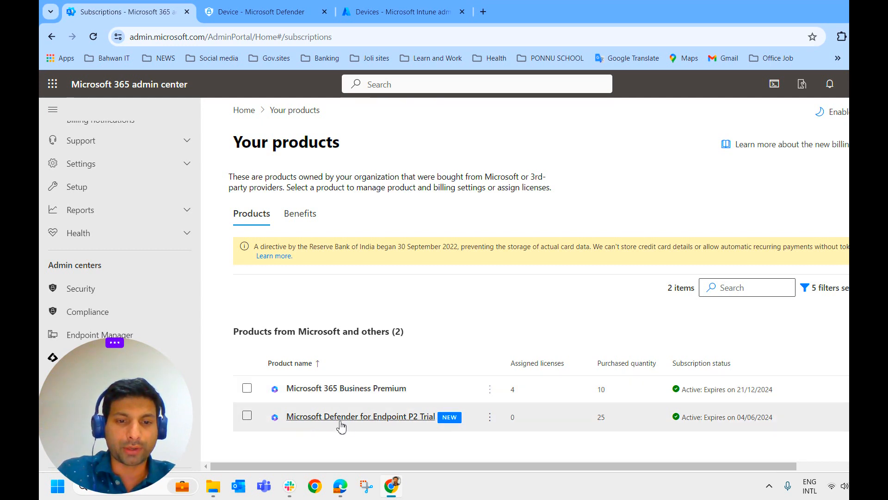
mouse_move(397, 439)
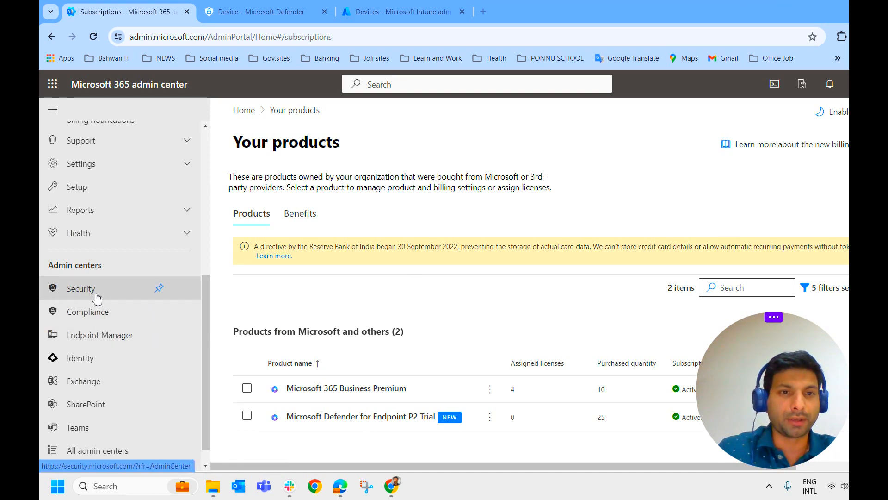
- Open Microsoft Defender from the Security admin center and go to its Settings page
left_click(81, 288)
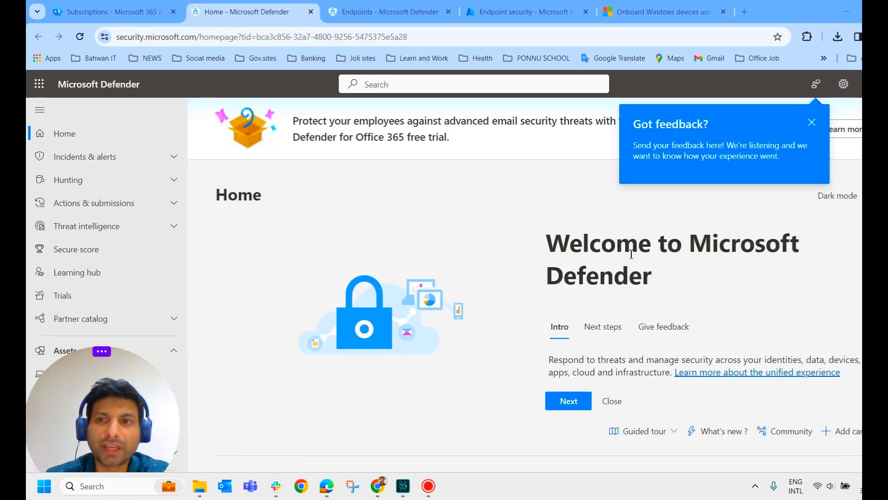
mouse_move(480, 192)
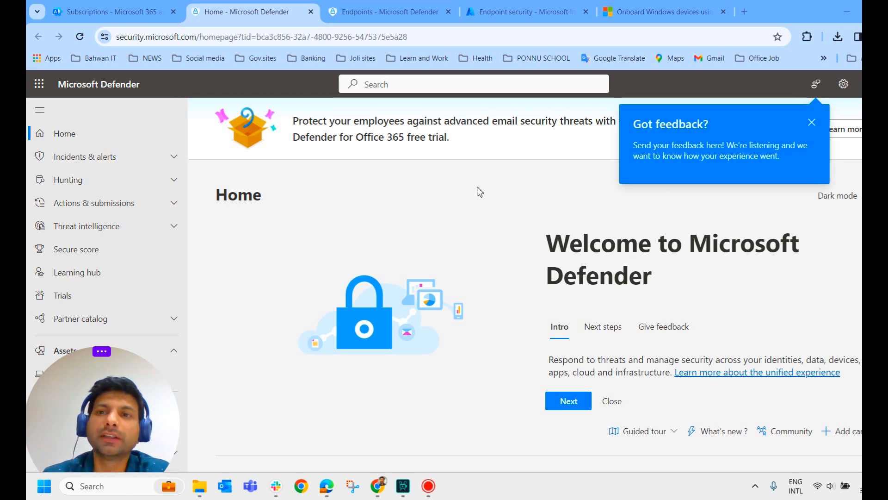
mouse_move(552, 171)
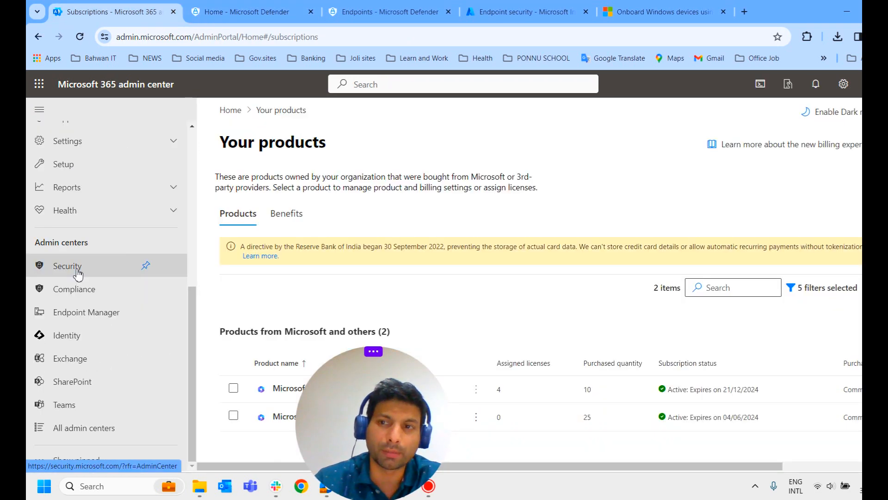
left_click(244, 11)
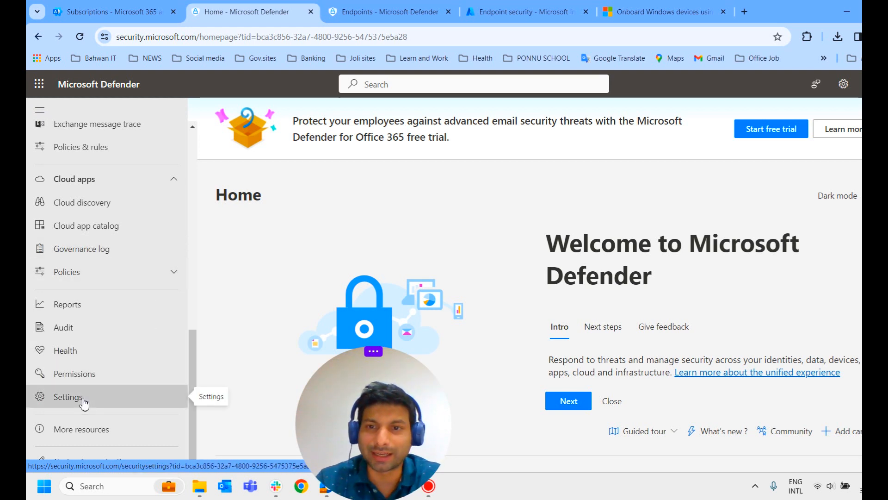
left_click(68, 396)
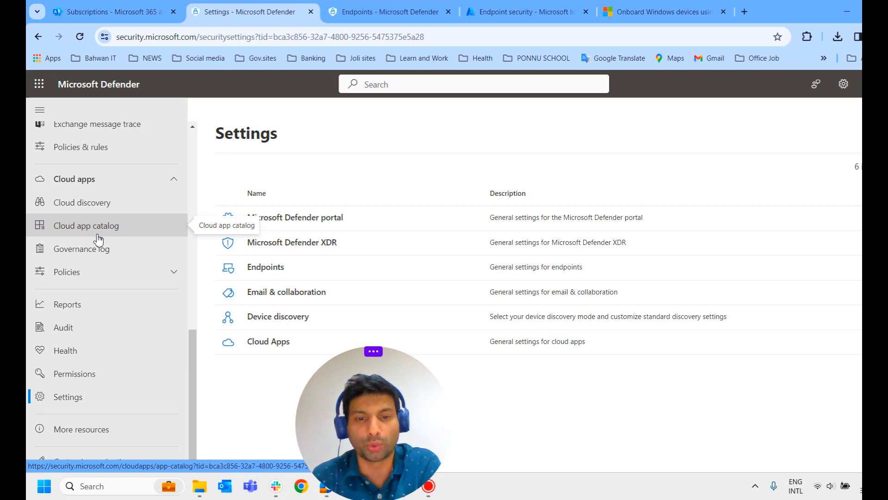
- Open Intune's Defender for Endpoint connector under Endpoint security, showing status Unavailable
left_click(525, 11)
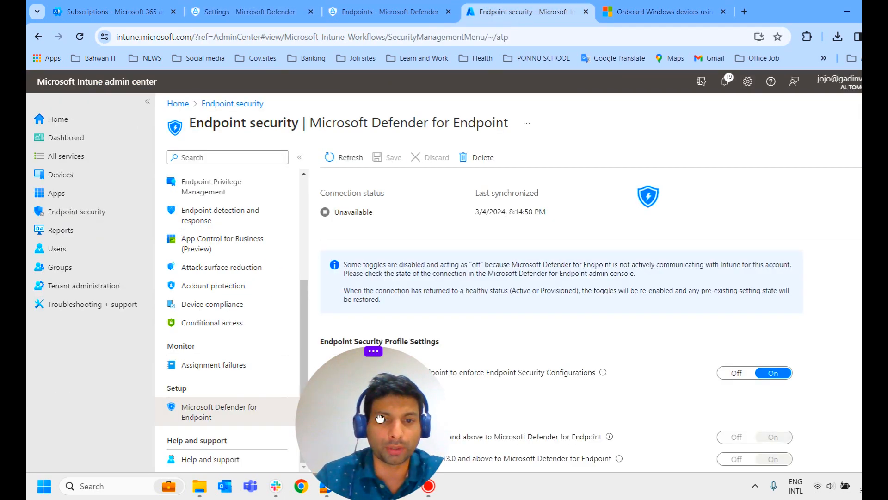
left_click(78, 212)
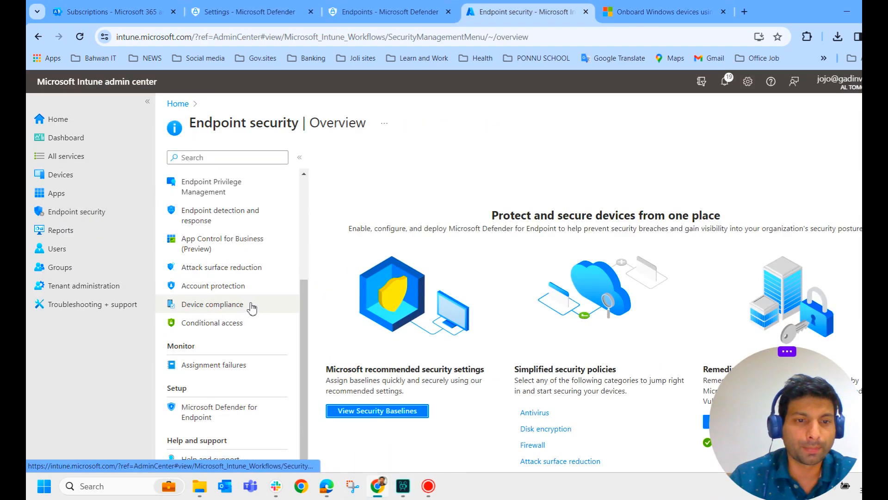
left_click(220, 411)
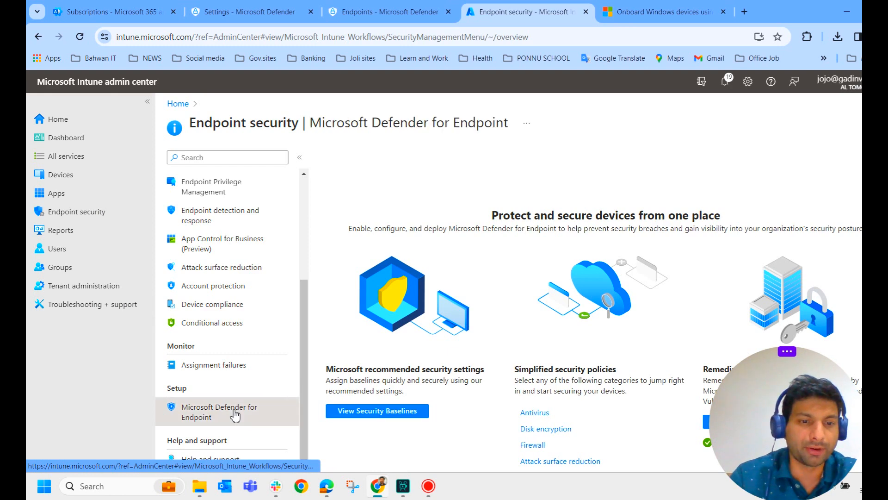
left_click(219, 412)
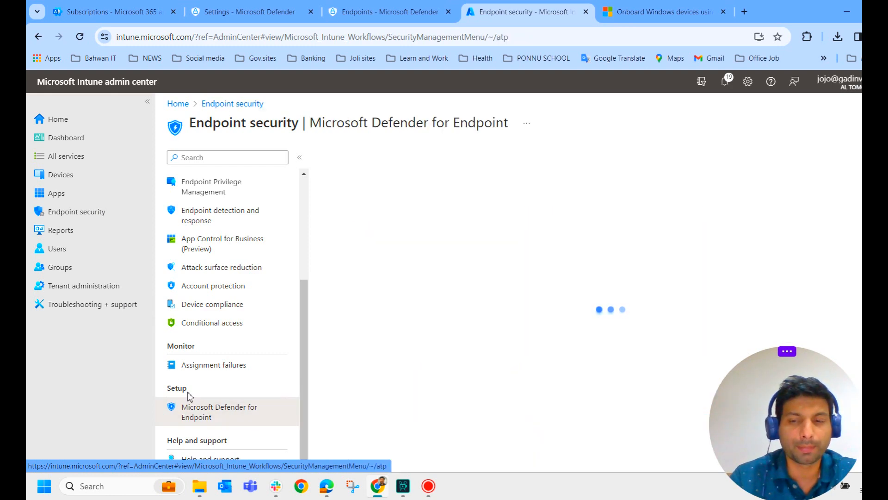
left_click(219, 412)
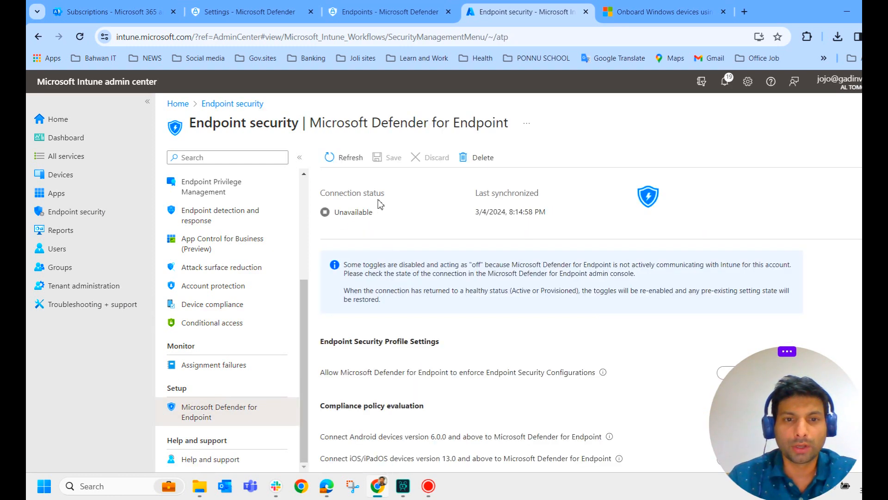
double_click(355, 211)
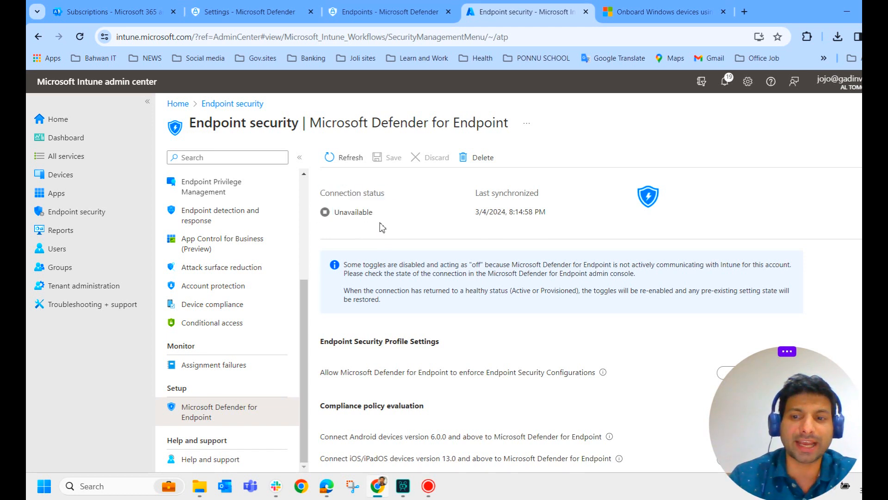
mouse_move(389, 214)
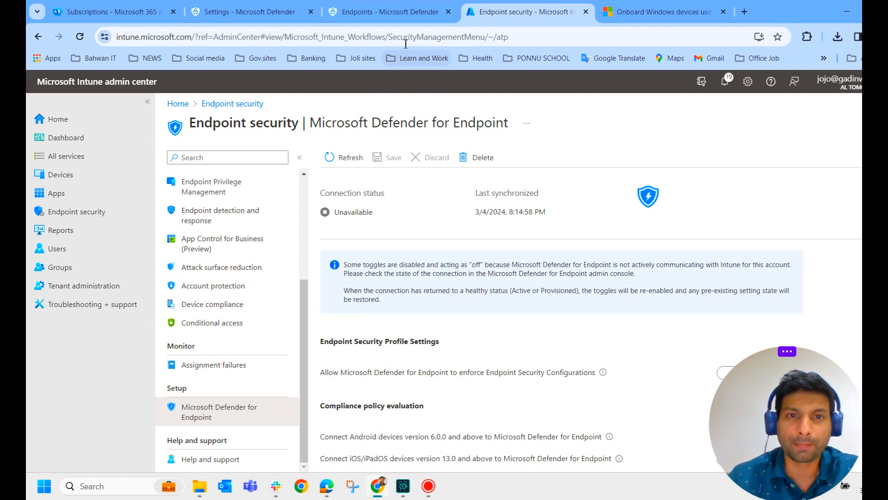
- Scroll Defender's Endpoints advanced features down to the Microsoft Intune connection, still off
left_click(248, 11)
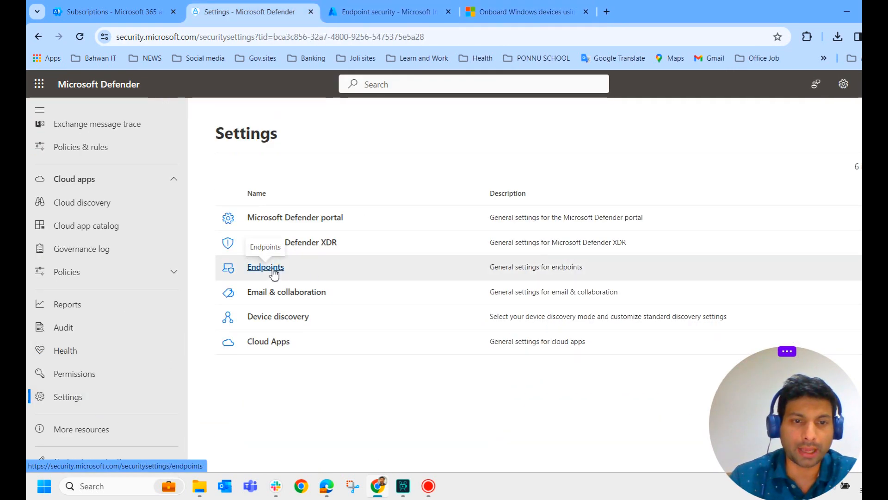
left_click(265, 267)
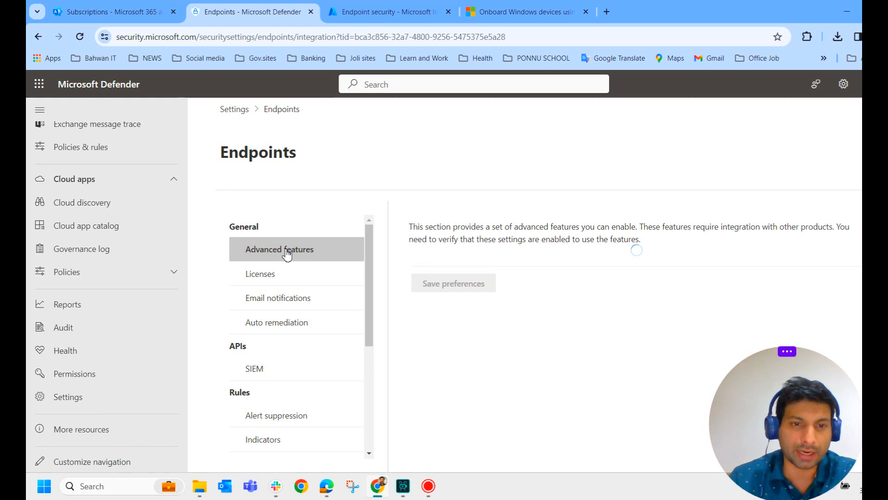
left_click(280, 249)
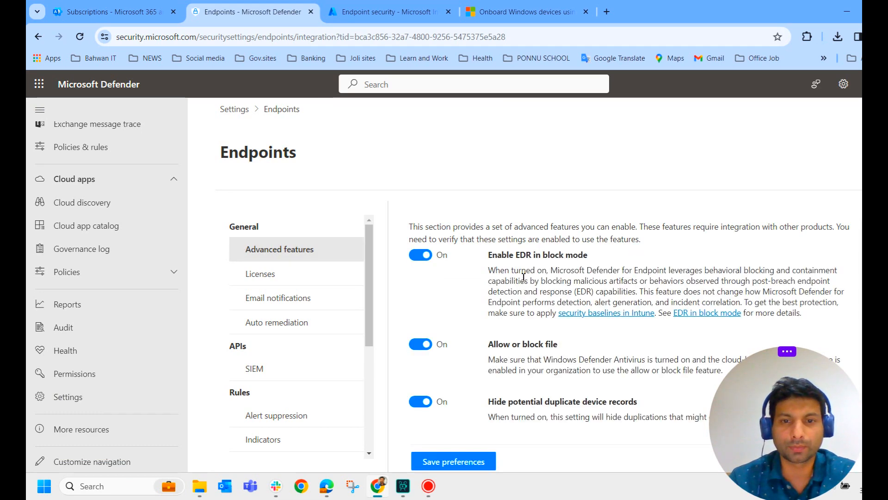
scroll("down", 3)
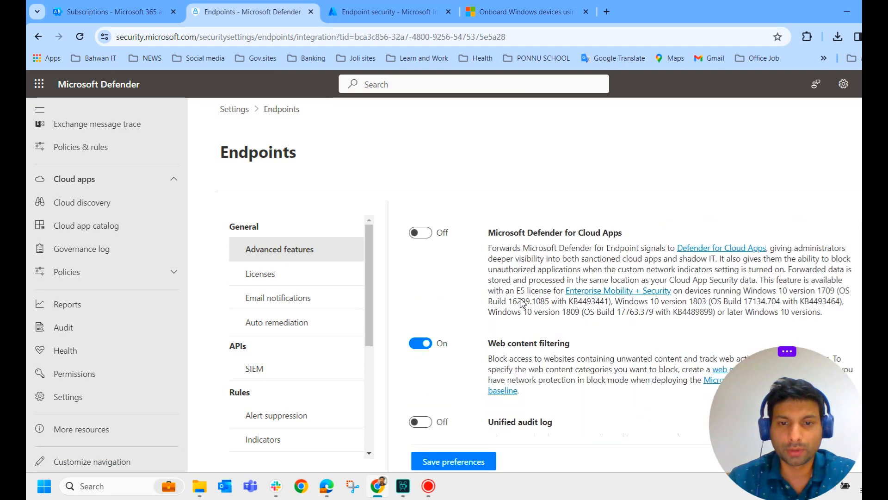
scroll("down", 3)
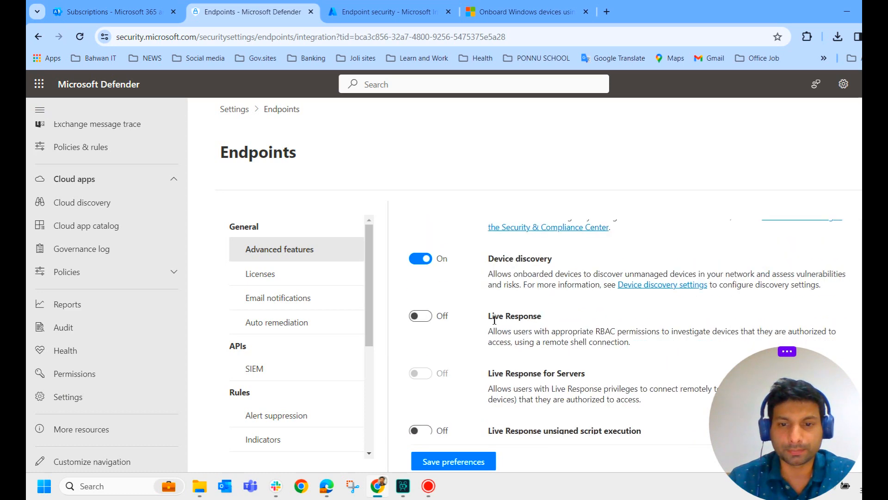
scroll("down", 3)
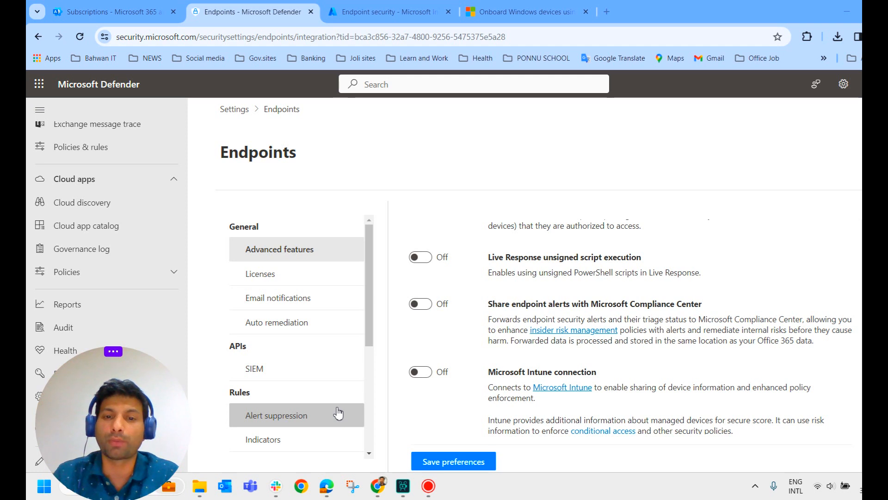
scroll("down", 3)
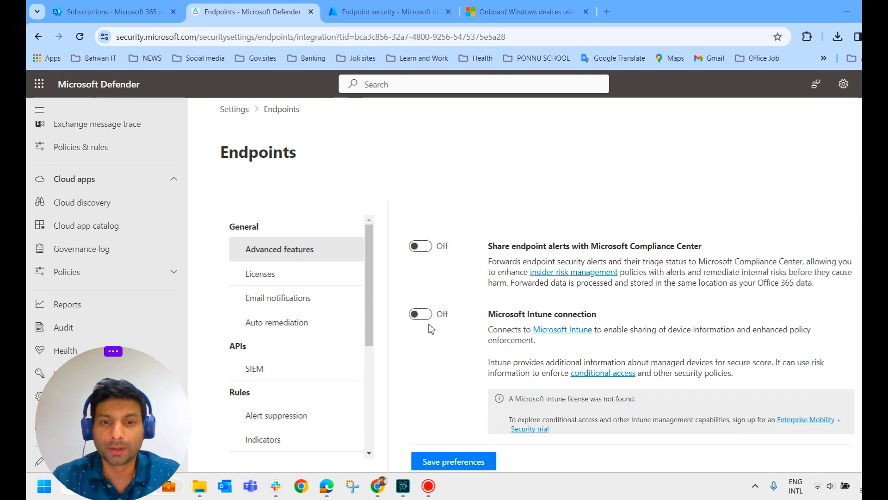
- Switch the Microsoft Intune connection On and save the advanced feature preferences
left_click(420, 313)
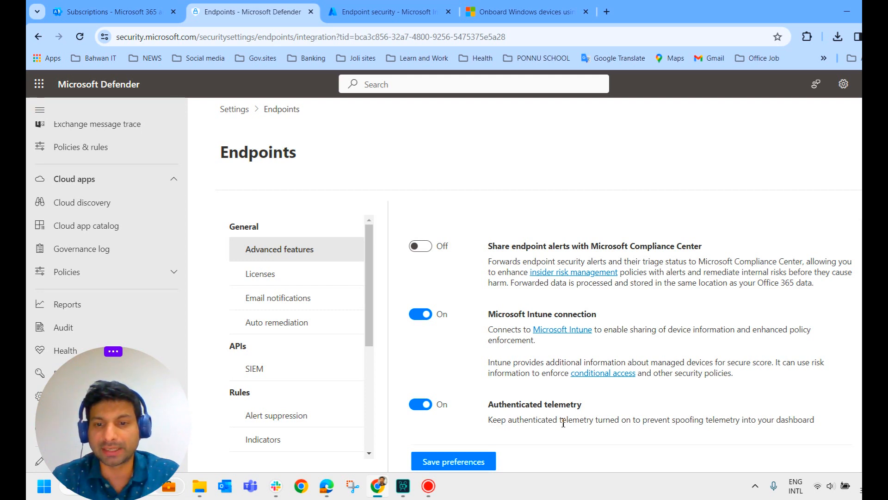
mouse_move(474, 409)
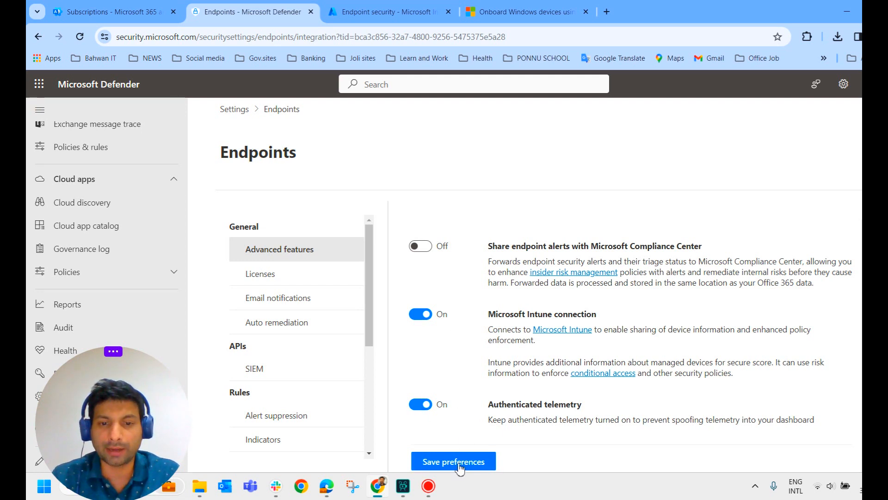
left_click(453, 461)
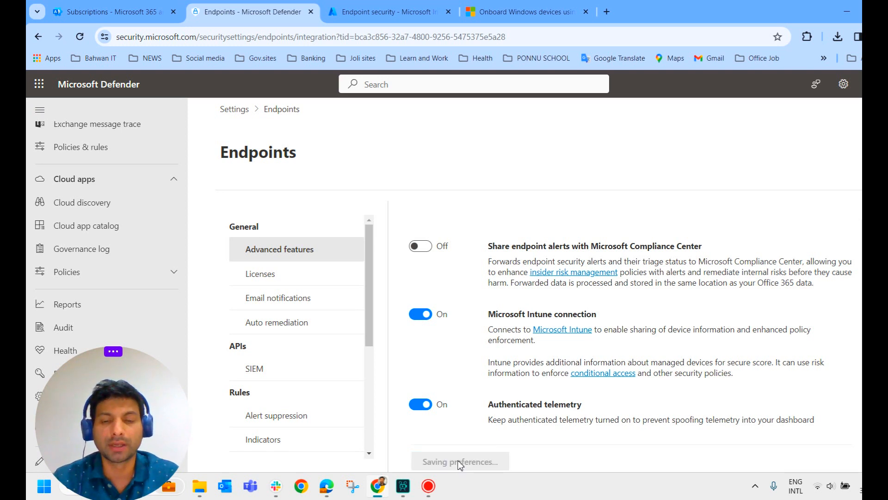
left_click(460, 461)
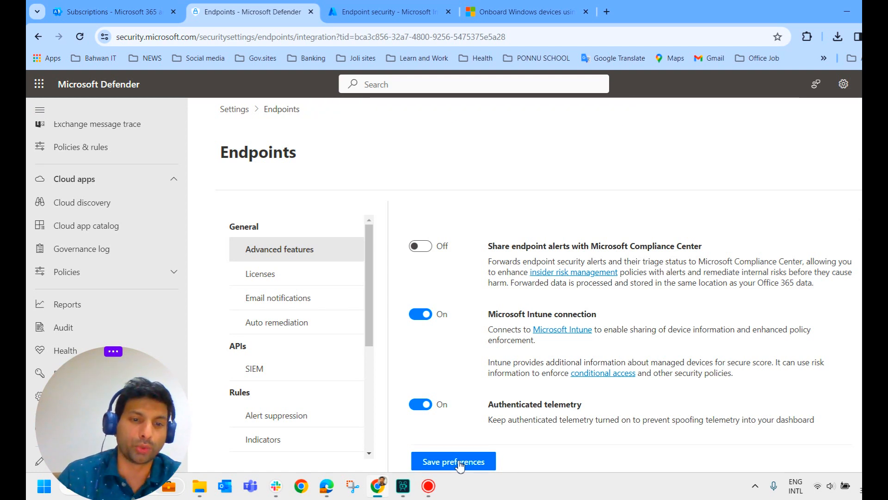
left_click(388, 11)
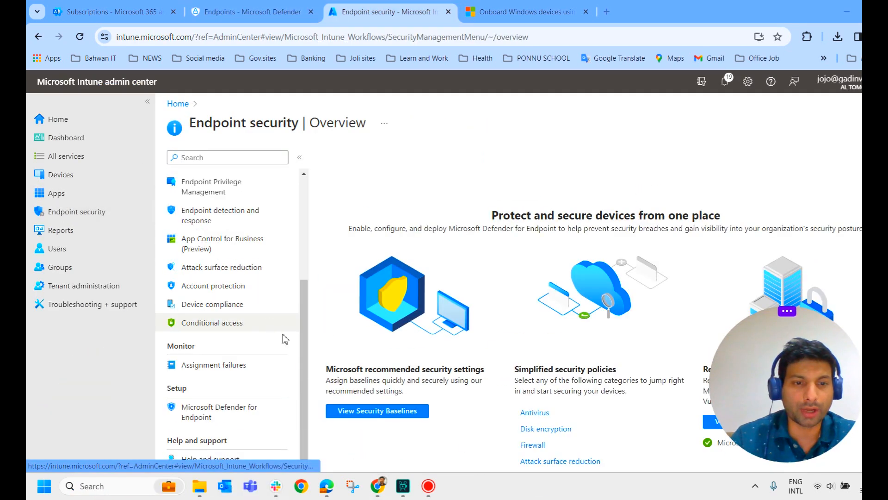
- Review the Defender for Endpoint connector: status Enabled, with Android, iOS and Windows compliance on
left_click(219, 412)
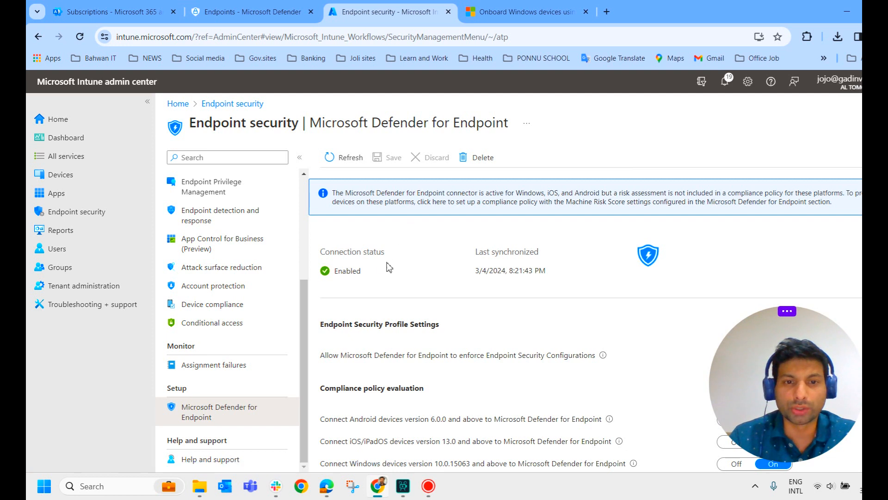
mouse_move(341, 283)
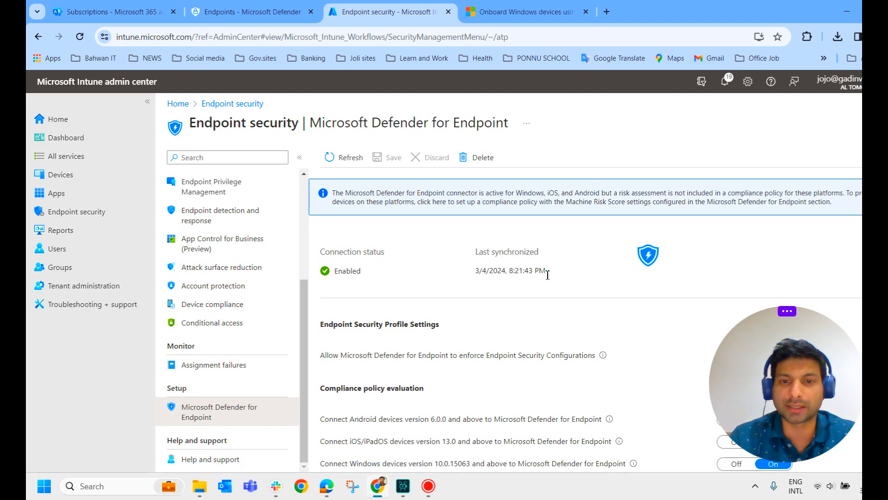
scroll("down", 3)
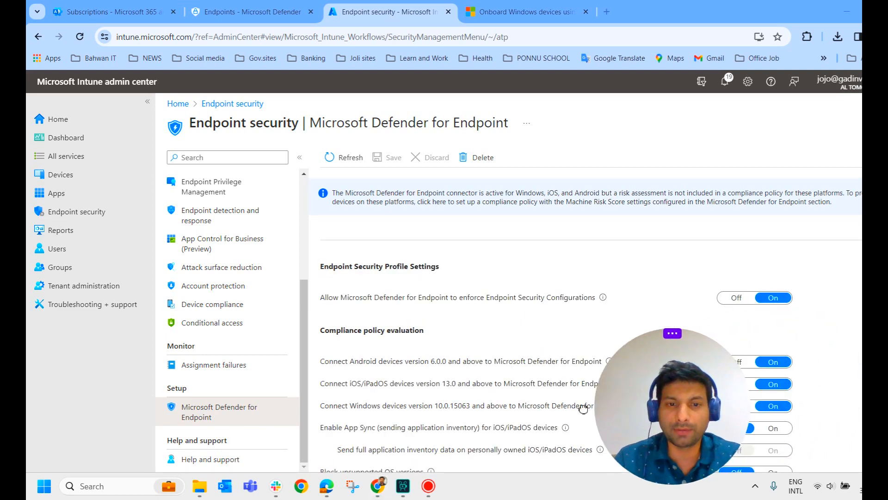
scroll("down", 3)
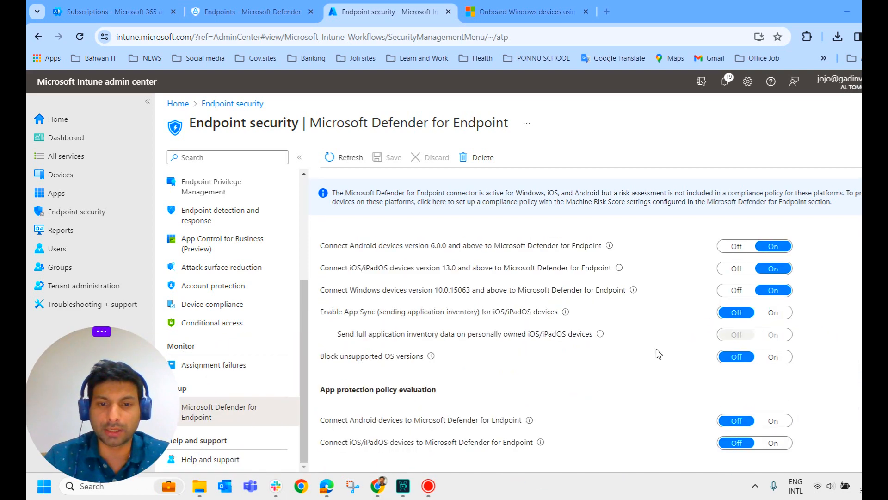
mouse_move(671, 317)
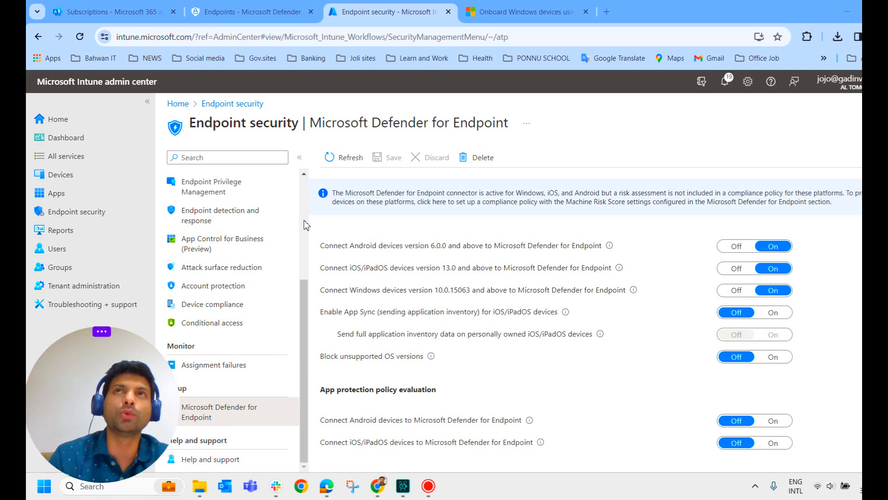
mouse_move(220, 215)
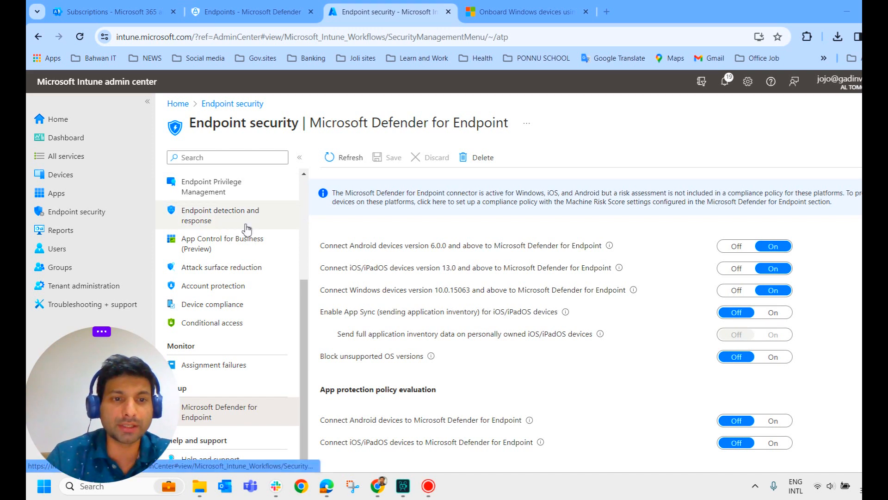
mouse_move(232, 225)
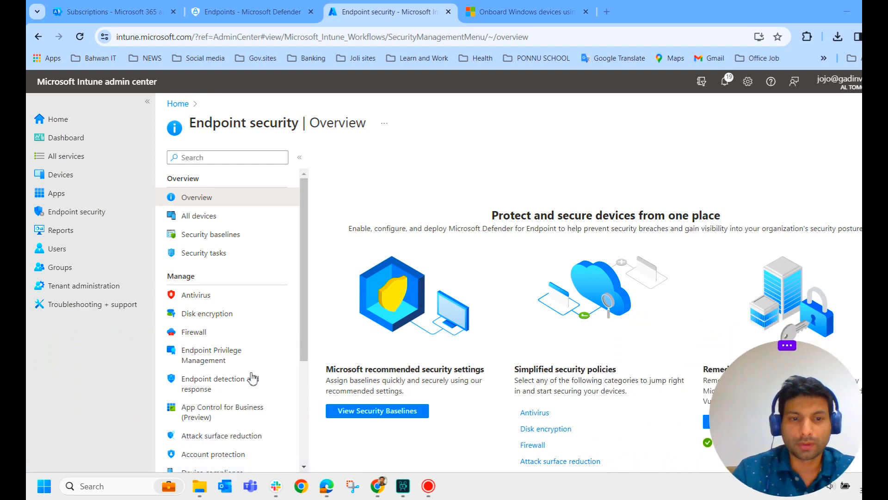
- Open Endpoint detection and response, listing Default EDR policy and Endpoint Onboarding EDR
left_click(219, 383)
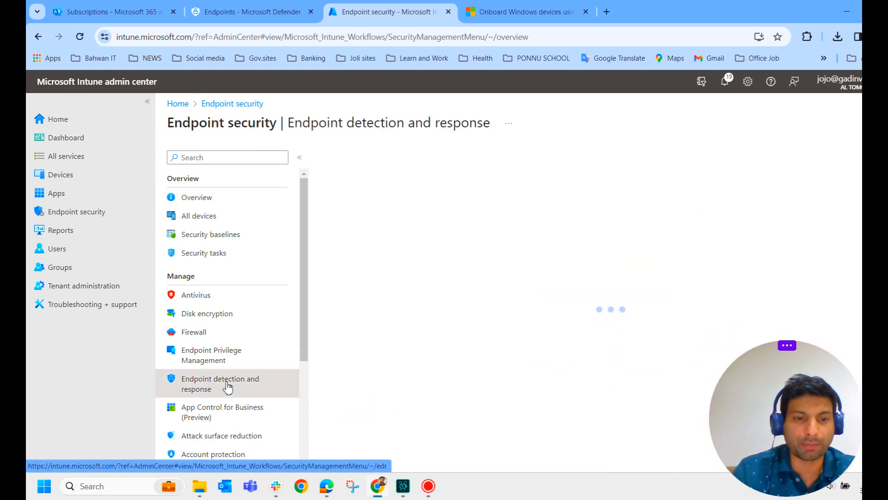
left_click(219, 383)
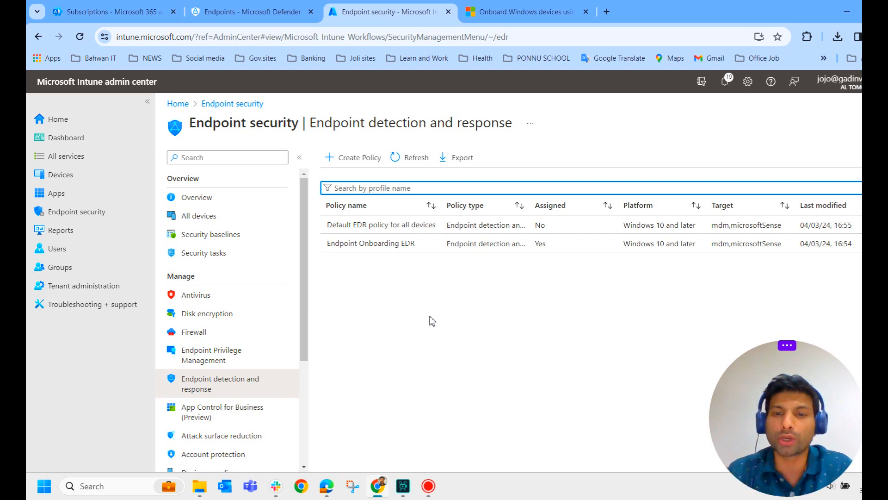
mouse_move(388, 308)
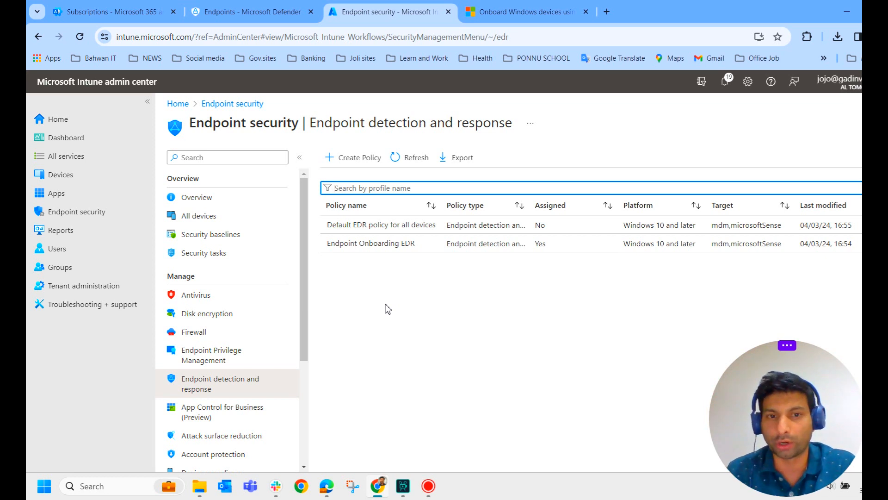
mouse_move(359, 157)
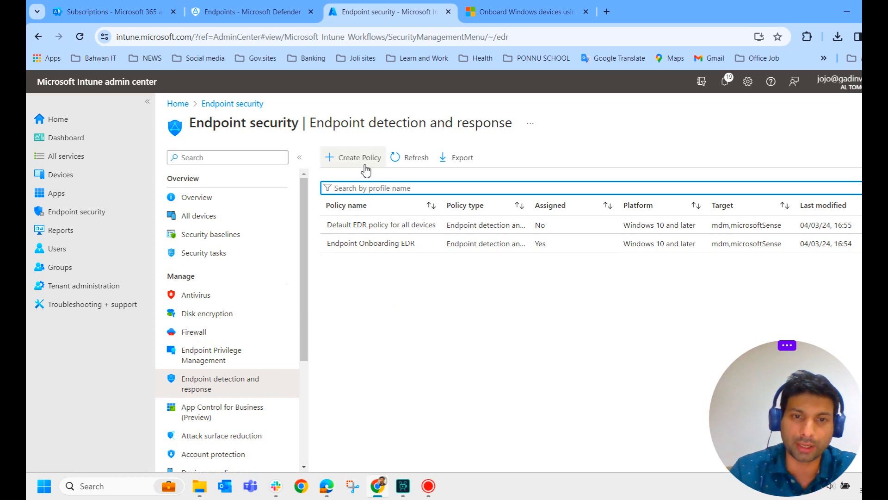
- Create an Endpoint detection and response policy for Windows 10, Windows 11, and Windows Server
left_click(354, 157)
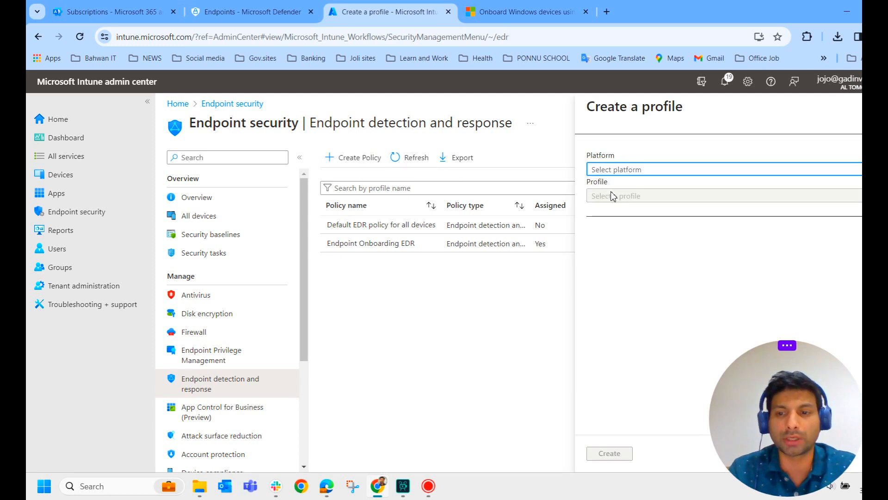
mouse_move(664, 181)
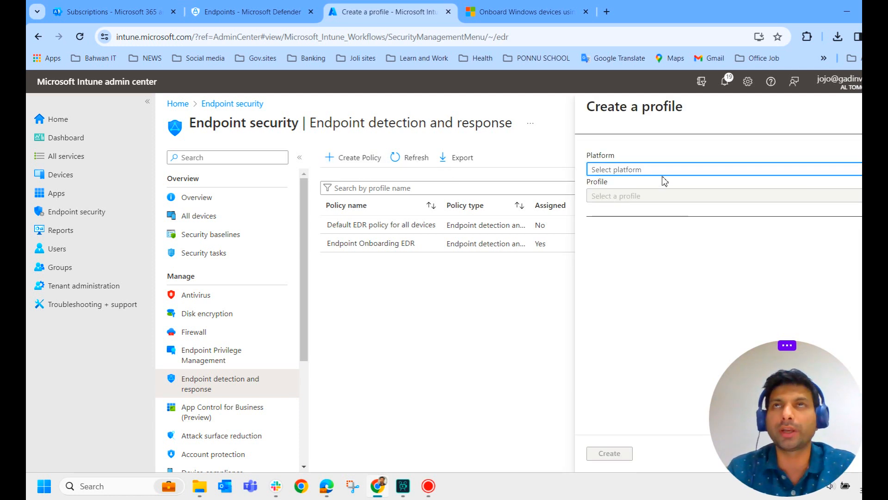
left_click(722, 169)
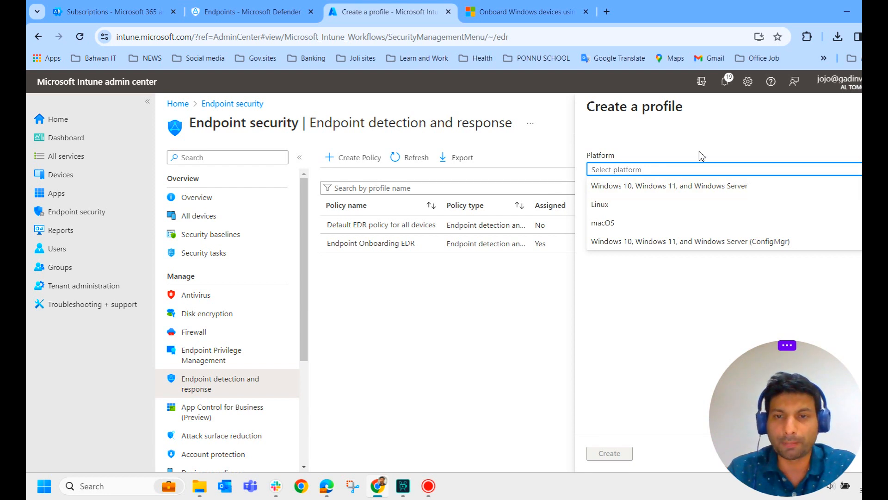
left_click(669, 185)
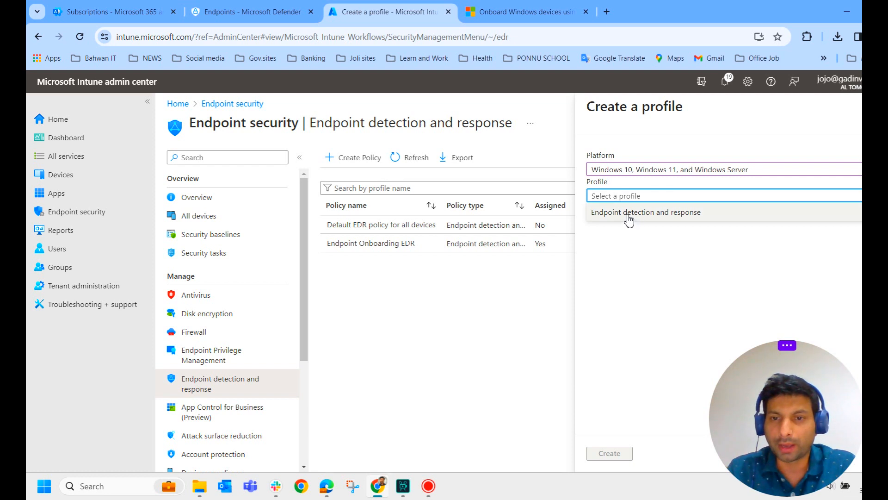
left_click(645, 211)
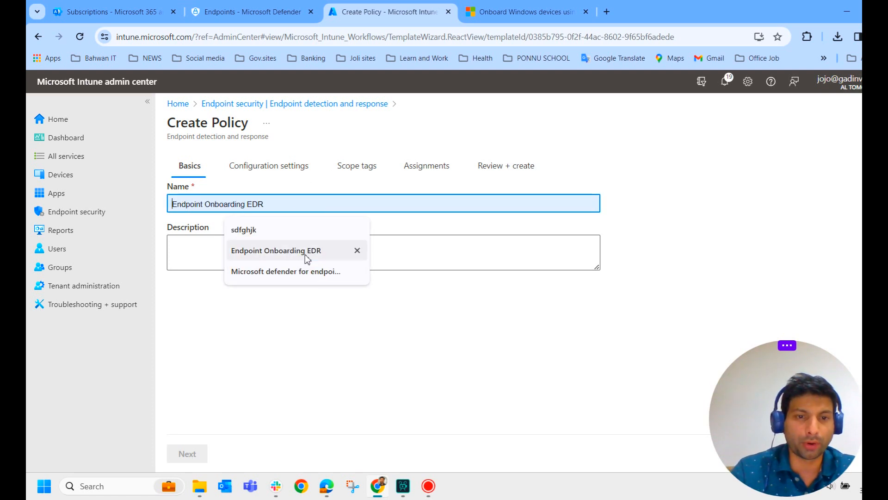
- Name the policy 'Endpoint Onboarding EDR' and continue to Configuration settings
left_click(276, 250)
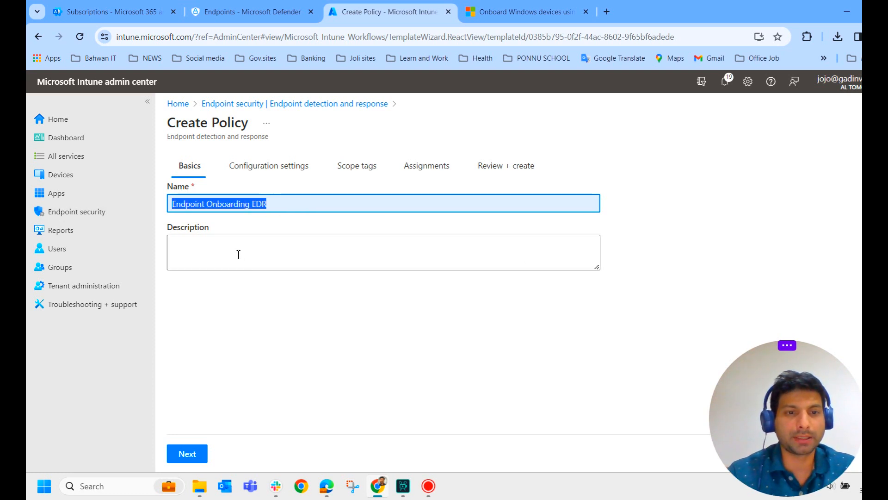
type("Endpoint Onboarding EDR")
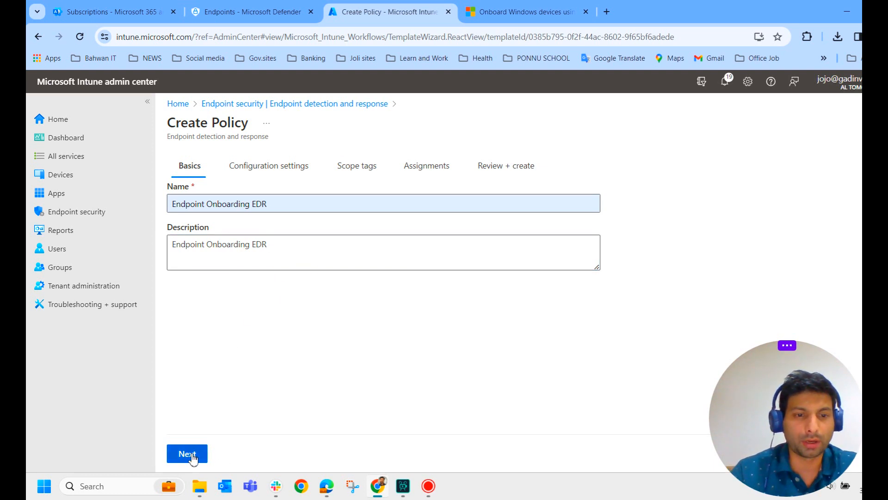
left_click(187, 454)
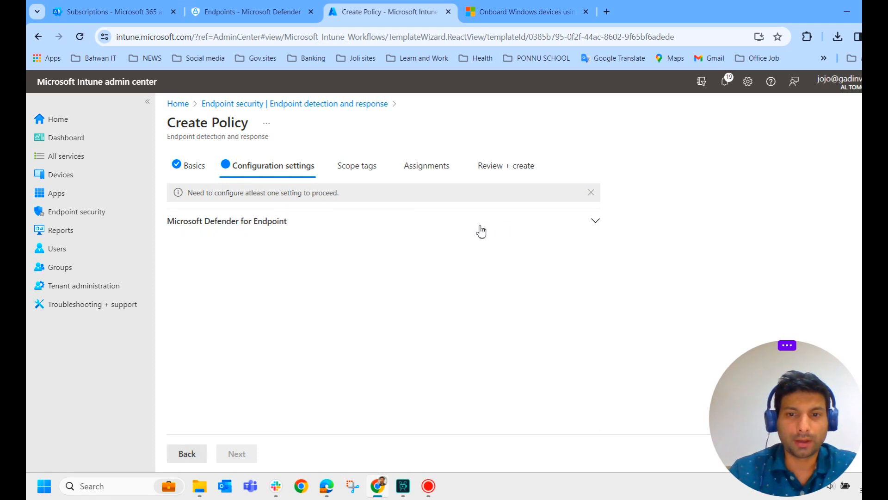
- Expand Defender for Endpoint settings, review package type choices, and confirm Intune connection in Defender
left_click(595, 221)
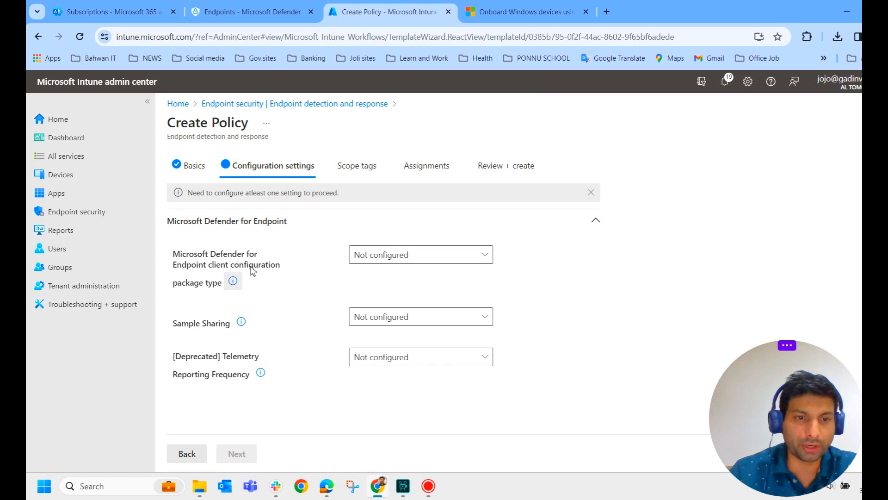
left_click(421, 255)
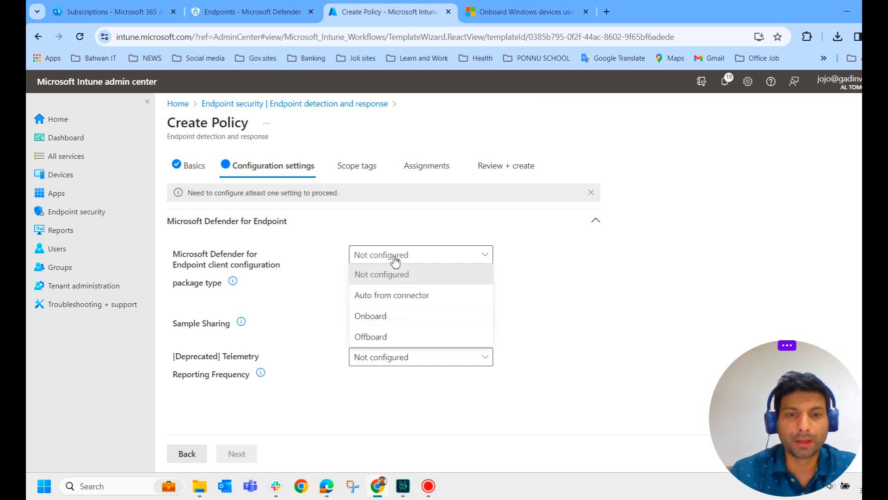
mouse_move(391, 295)
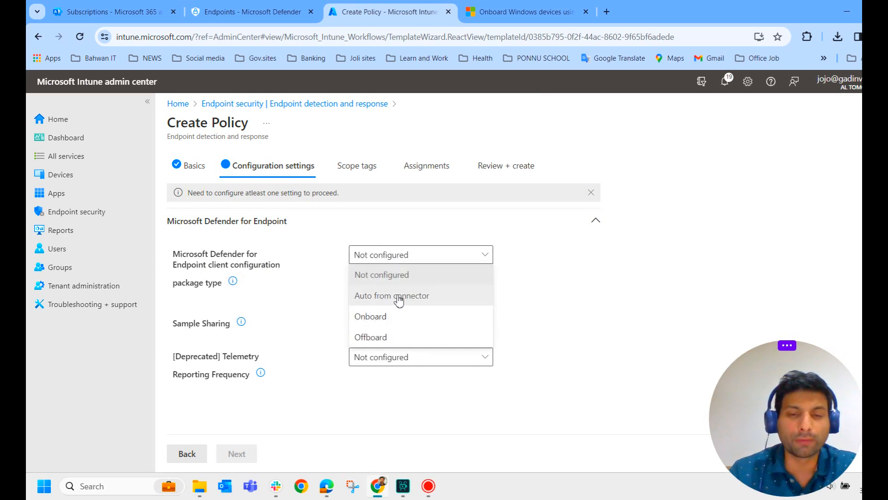
mouse_move(394, 295)
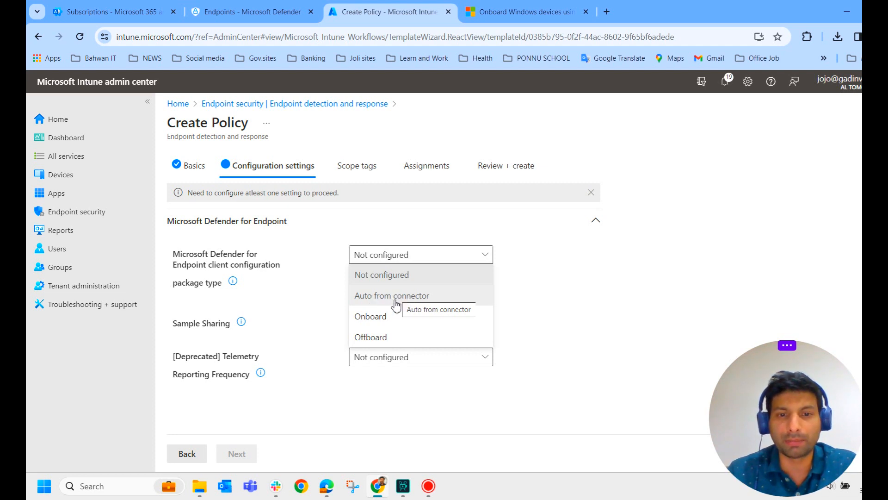
left_click(250, 11)
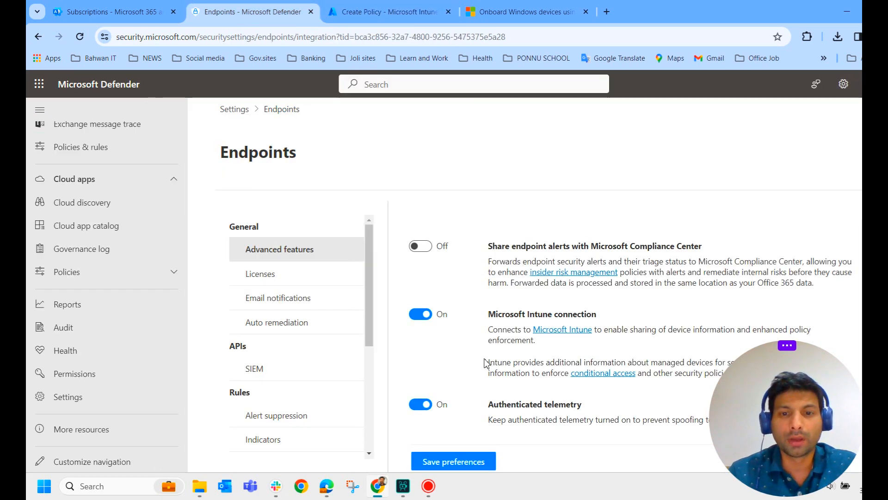
mouse_move(421, 314)
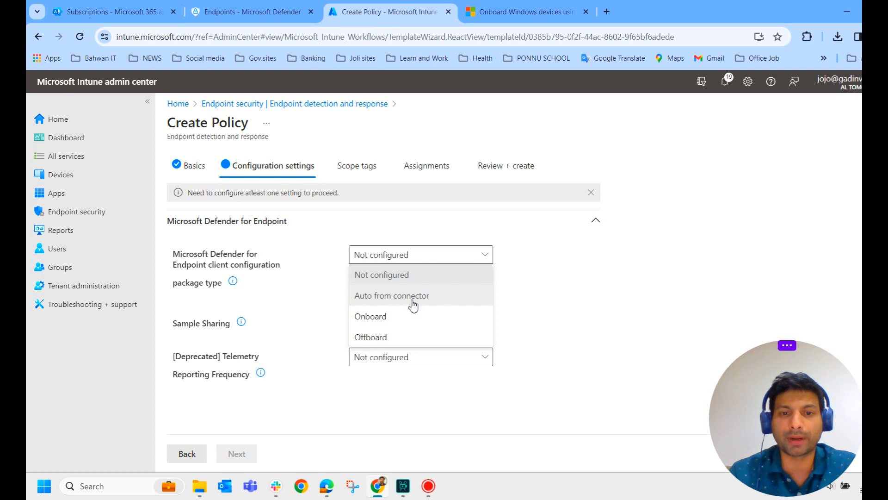
mouse_move(384, 323)
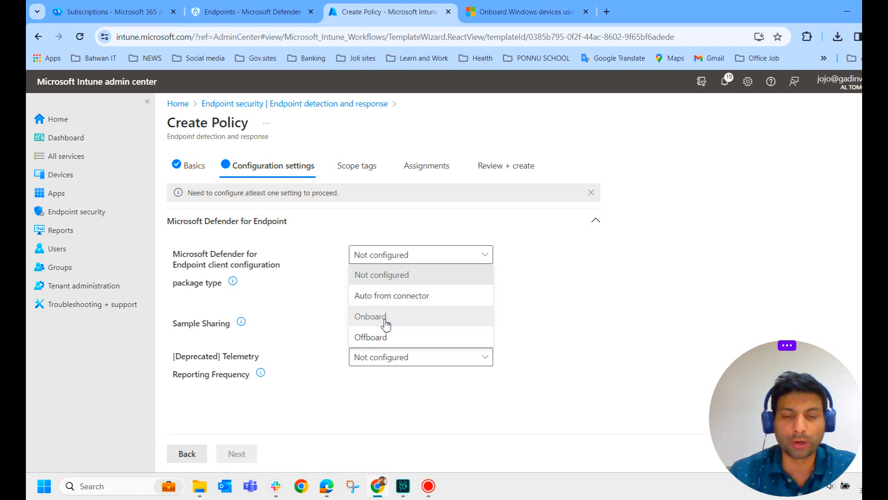
mouse_move(371, 336)
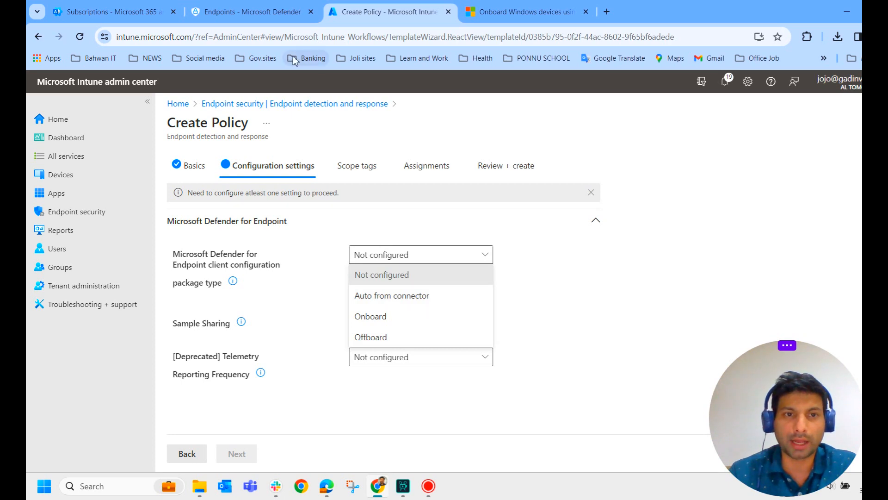
- Set the EDR policy's client configuration package type to 'Auto from connector'
left_click(252, 11)
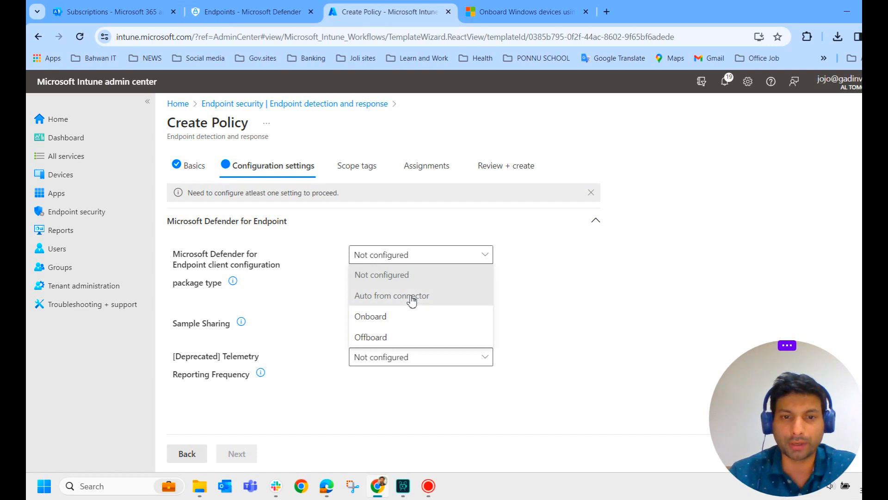
left_click(392, 295)
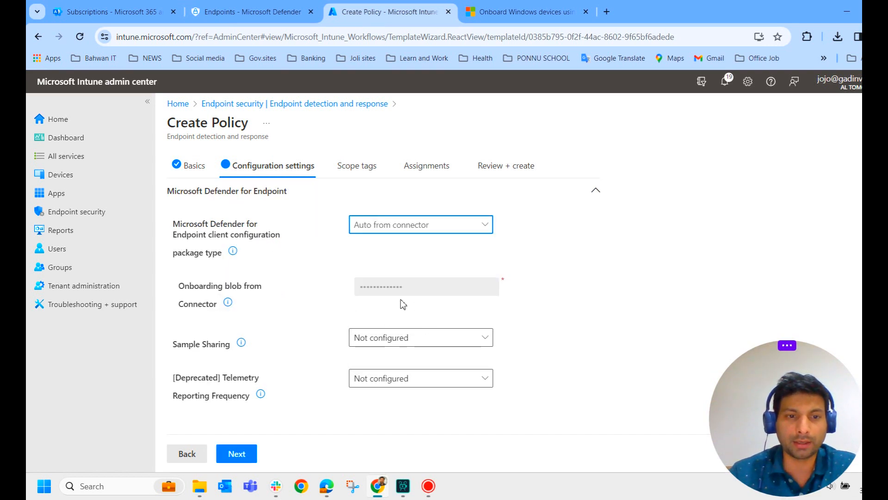
mouse_move(429, 294)
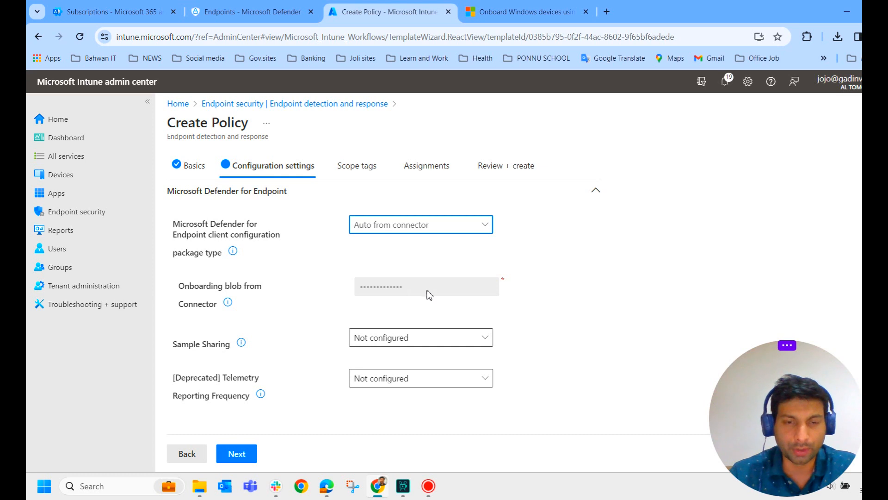
mouse_move(240, 344)
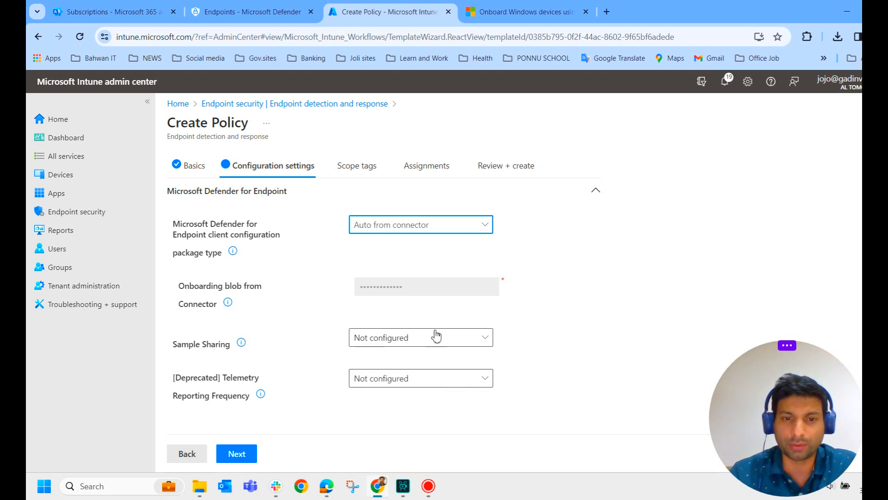
mouse_move(175, 387)
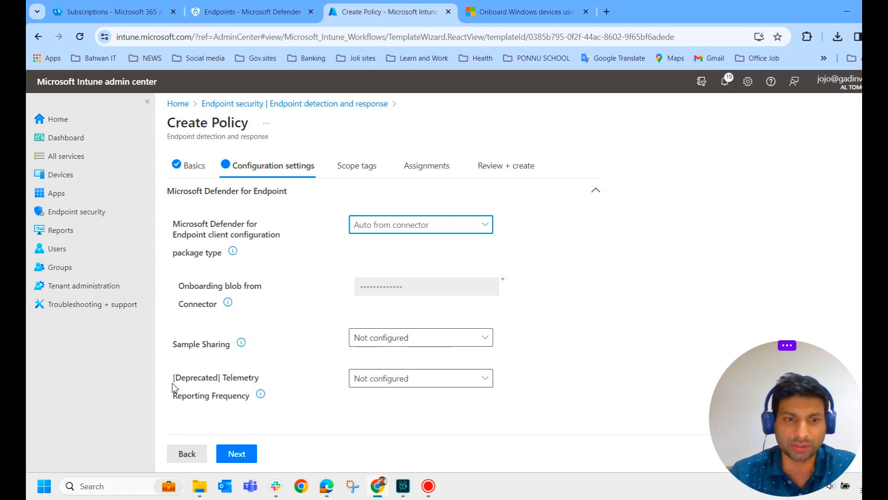
mouse_move(353, 394)
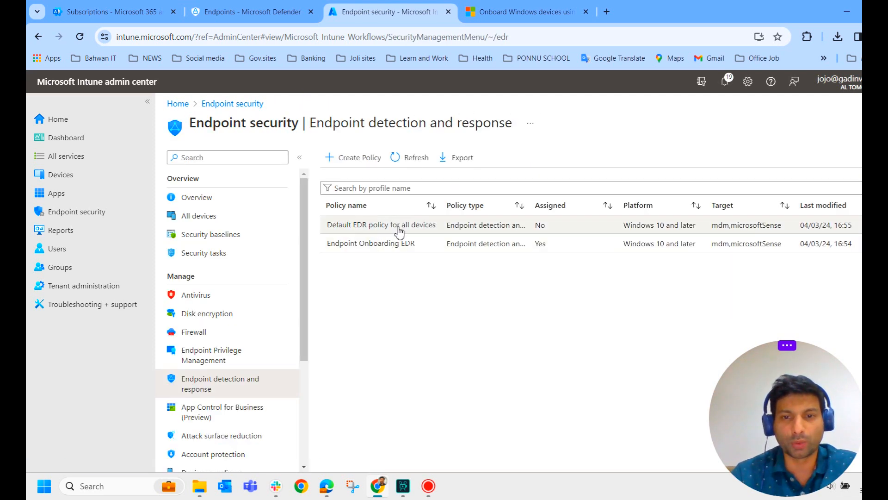
mouse_move(544, 235)
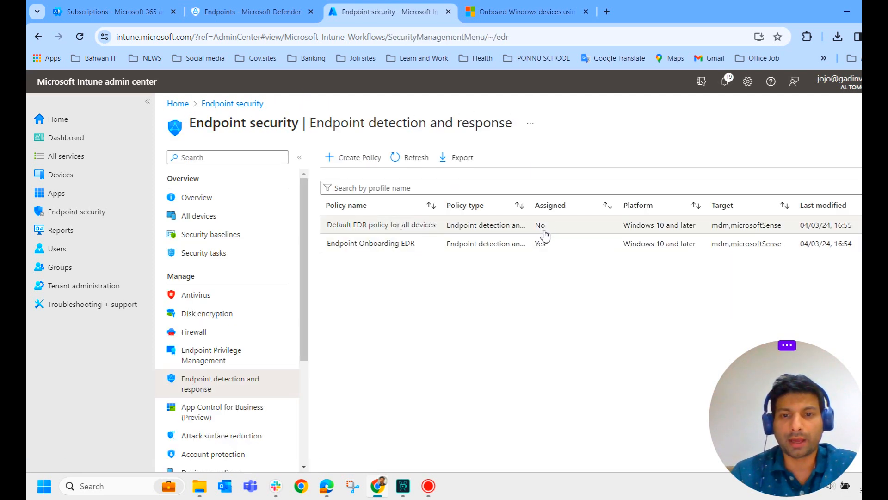
mouse_move(558, 232)
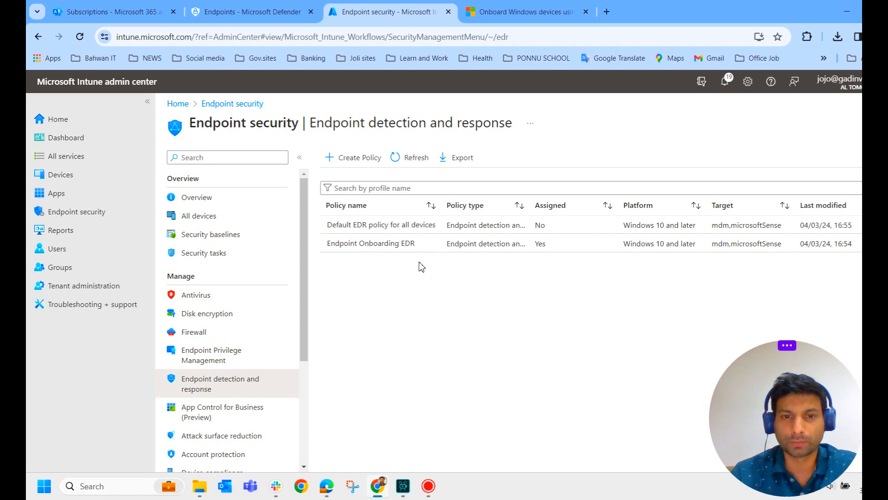
mouse_move(376, 251)
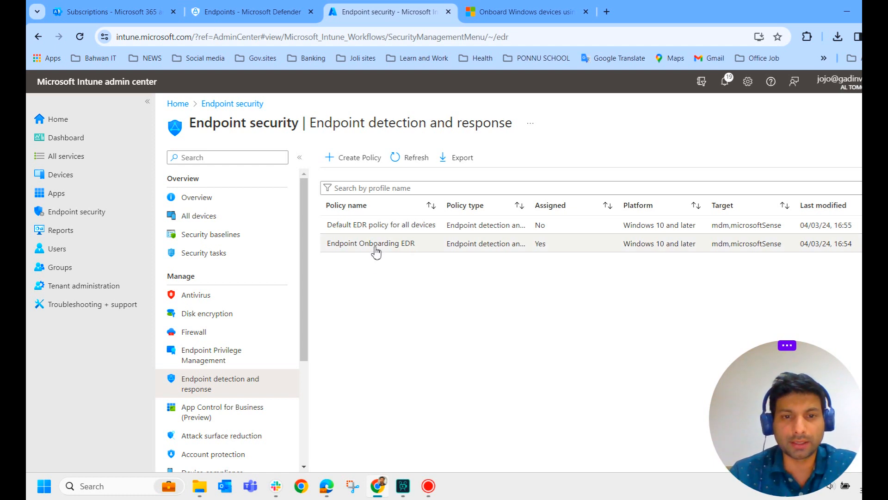
- Open the assigned Endpoint Onboarding EDR policy
left_click(371, 243)
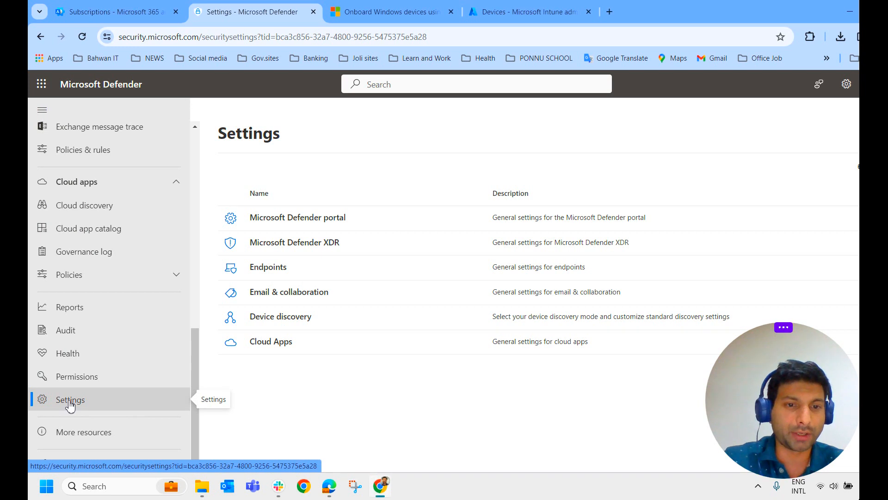
- Open Endpoints settings and go to Onboarding under Device management
left_click(268, 267)
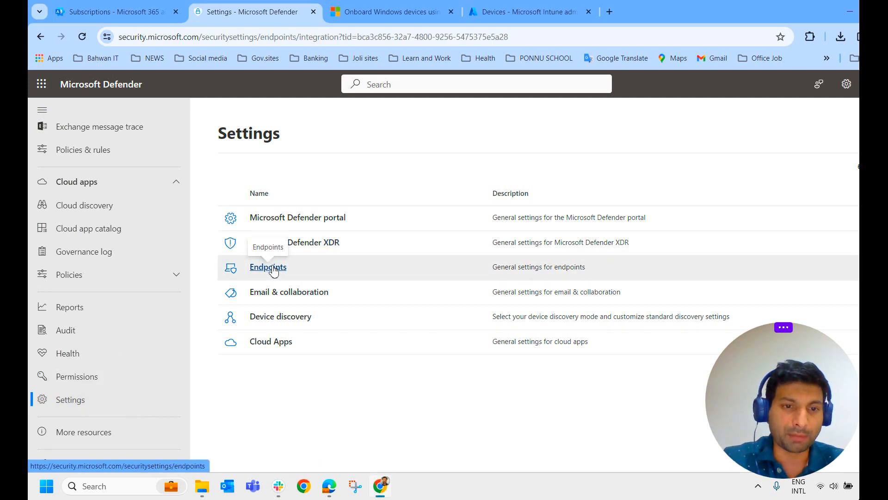
left_click(268, 267)
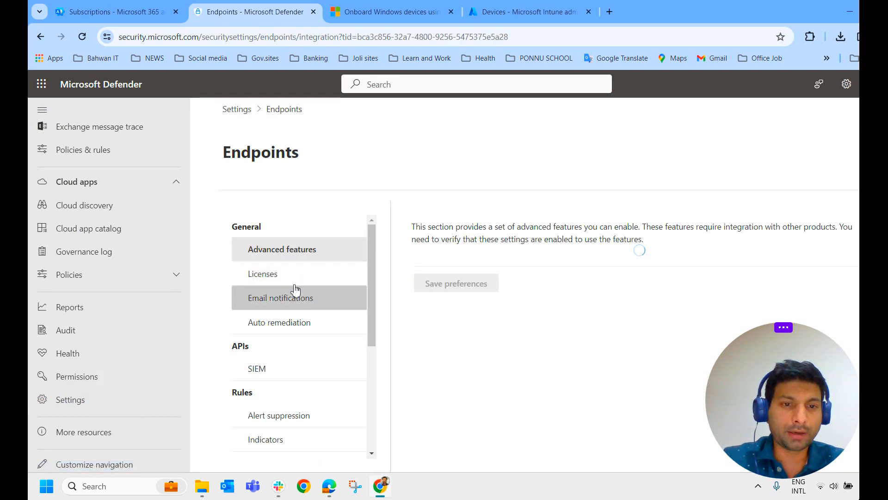
scroll("down", 3)
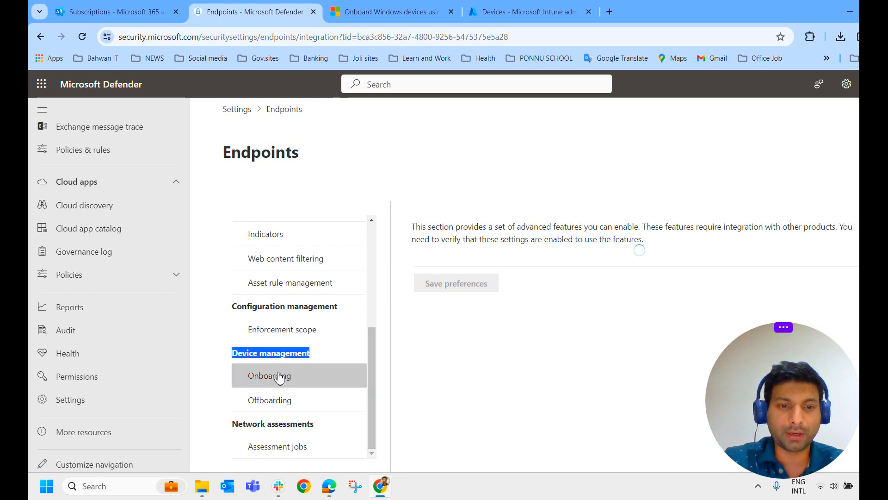
left_click(269, 375)
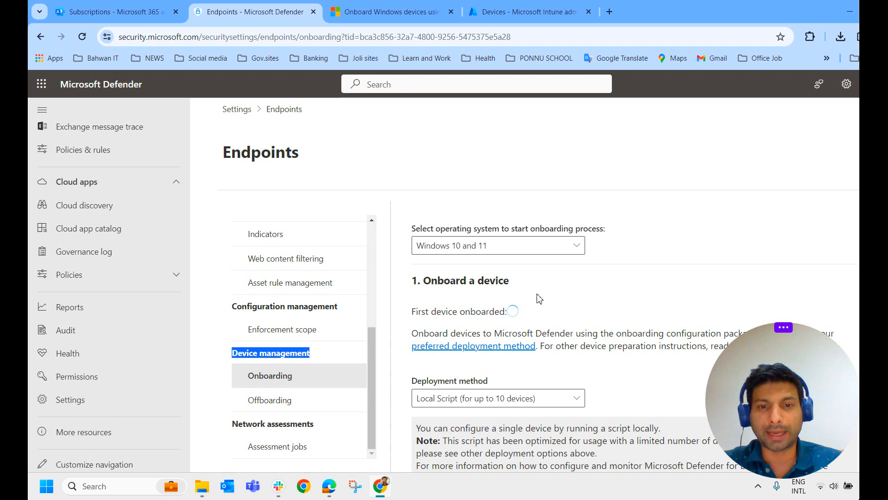
mouse_move(479, 301)
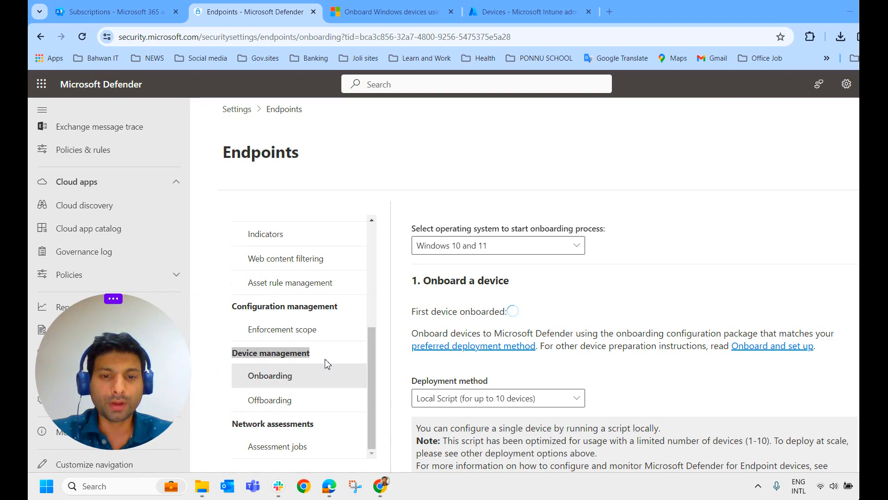
left_click(497, 340)
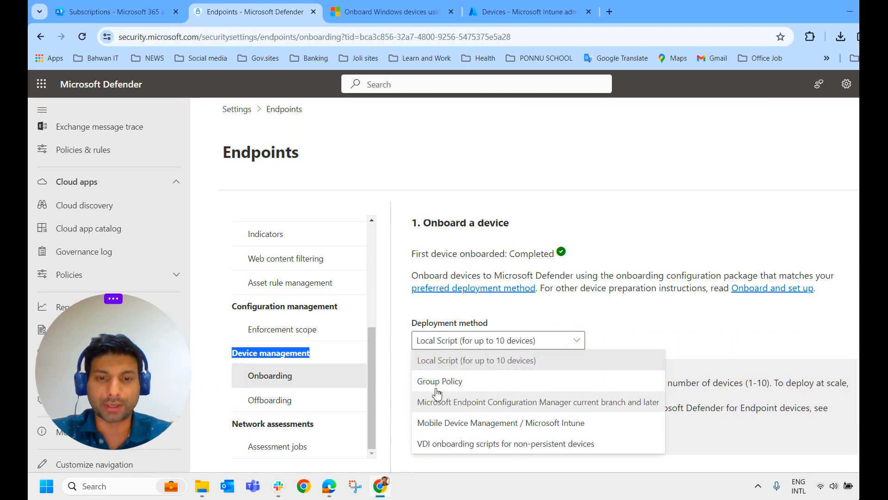
mouse_move(530, 363)
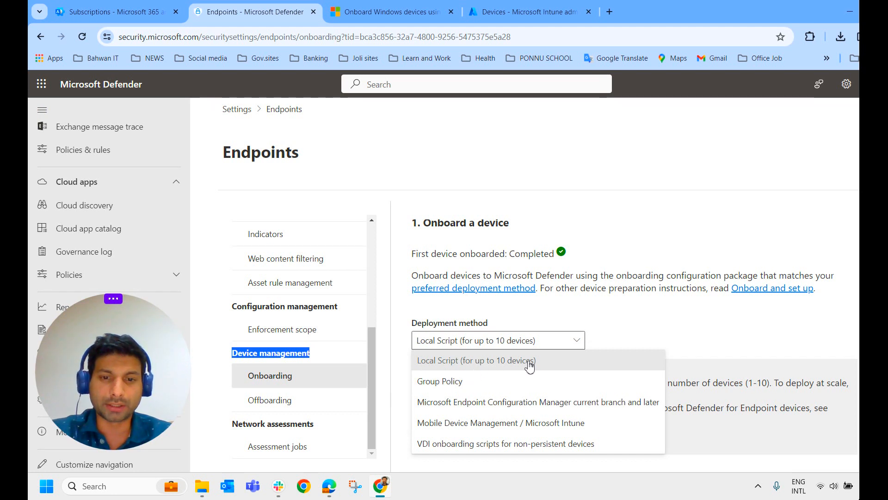
mouse_move(525, 367)
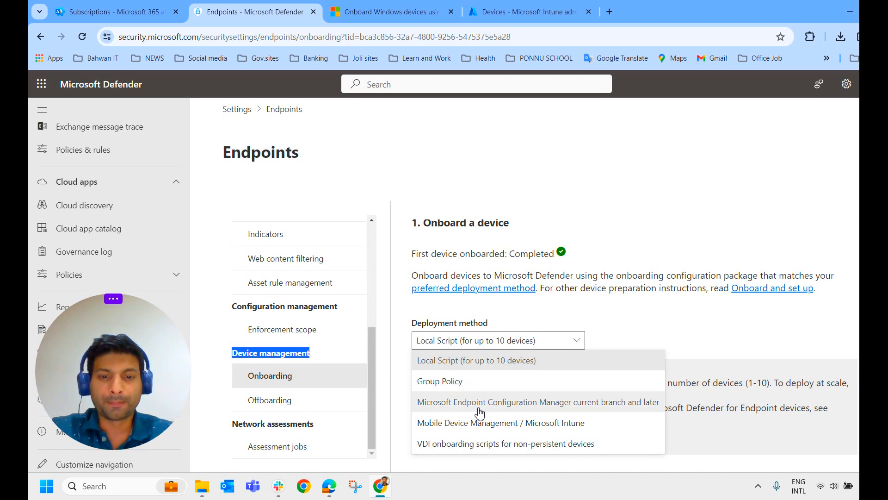
mouse_move(459, 391)
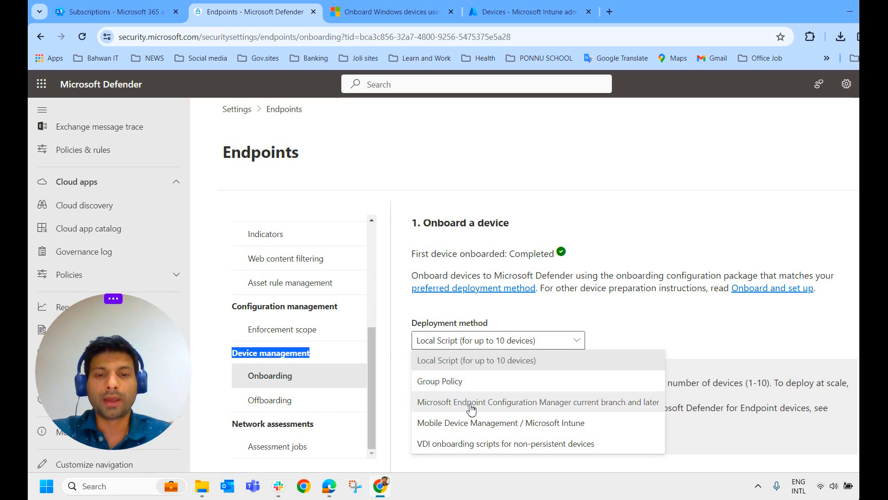
mouse_move(480, 410)
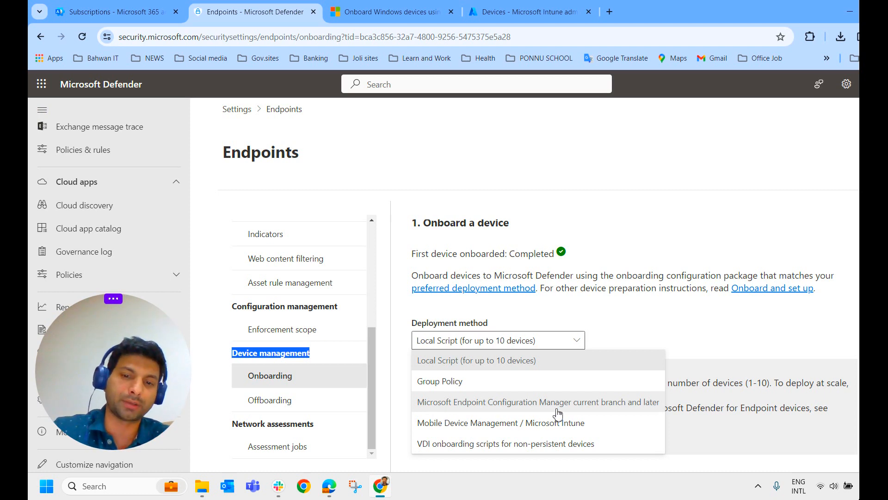
mouse_move(548, 415)
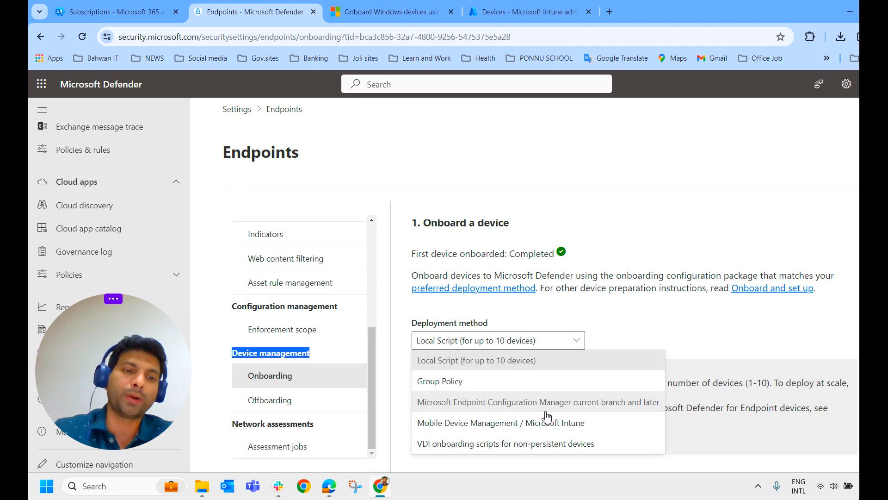
left_click(476, 360)
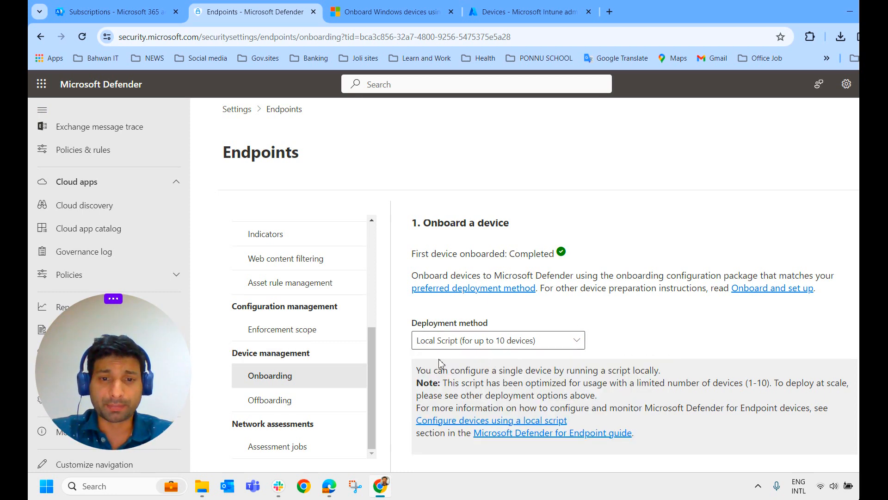
- Check the downloaded onboarding package, then switch to the Microsoft Learn local-script guide
scroll("down", 3)
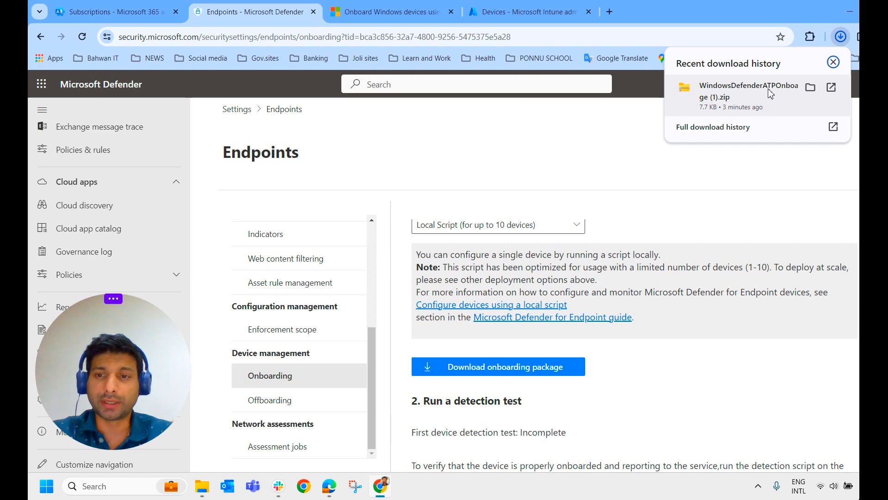
mouse_move(731, 117)
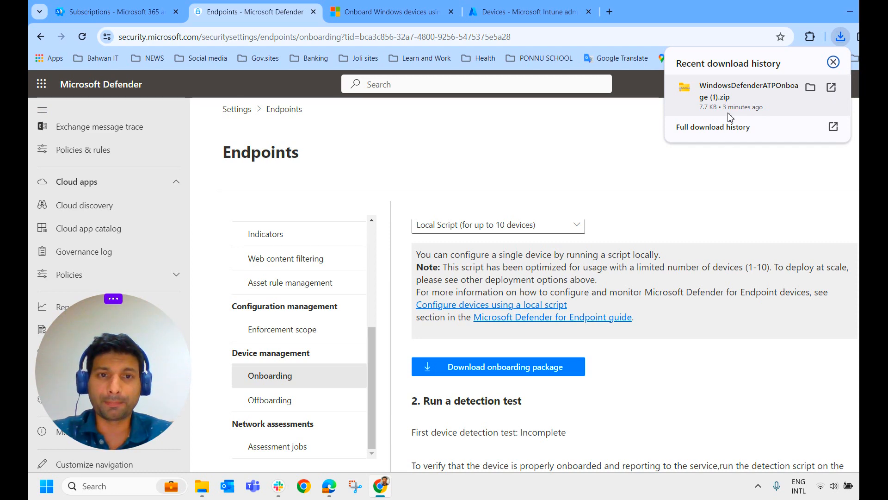
left_click(388, 11)
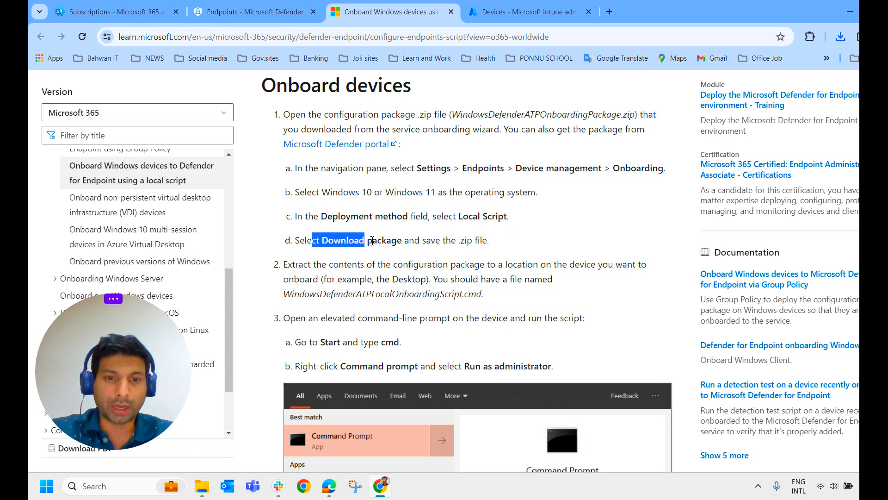
- Highlight the package extraction step, review the script instructions, and return to Defender onboarding
left_click_drag(365, 240, 488, 240)
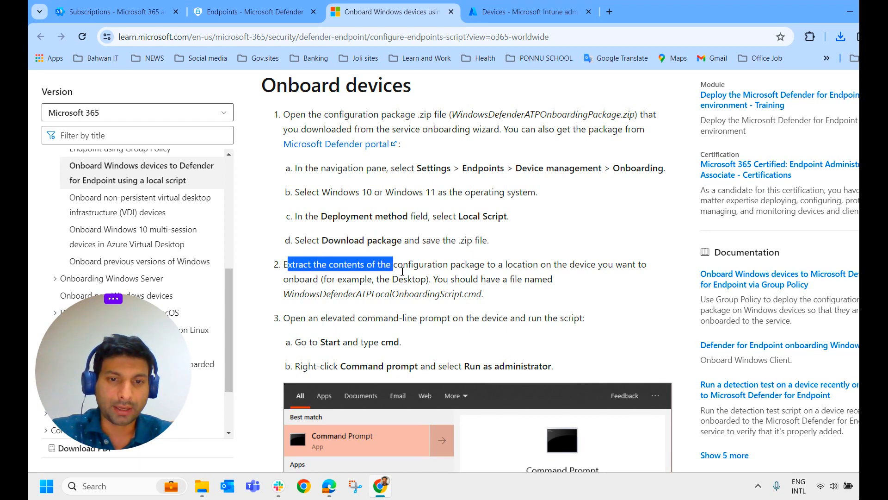
scroll("down", 3)
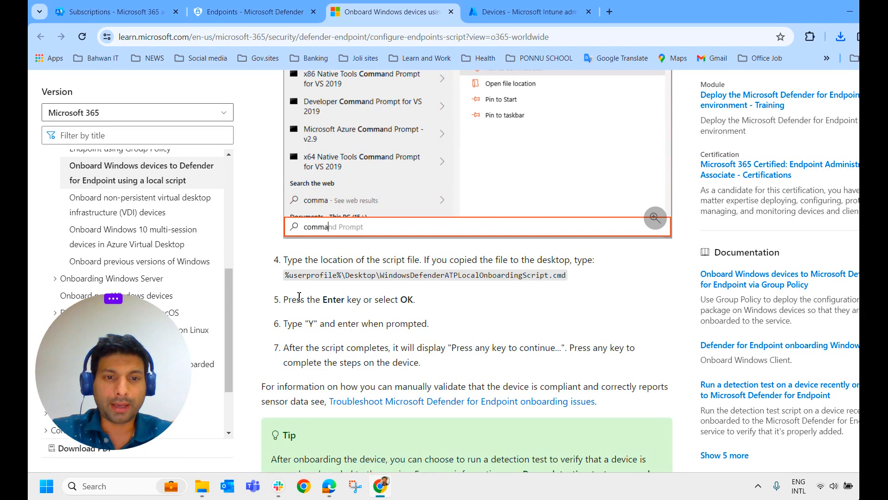
mouse_move(570, 282)
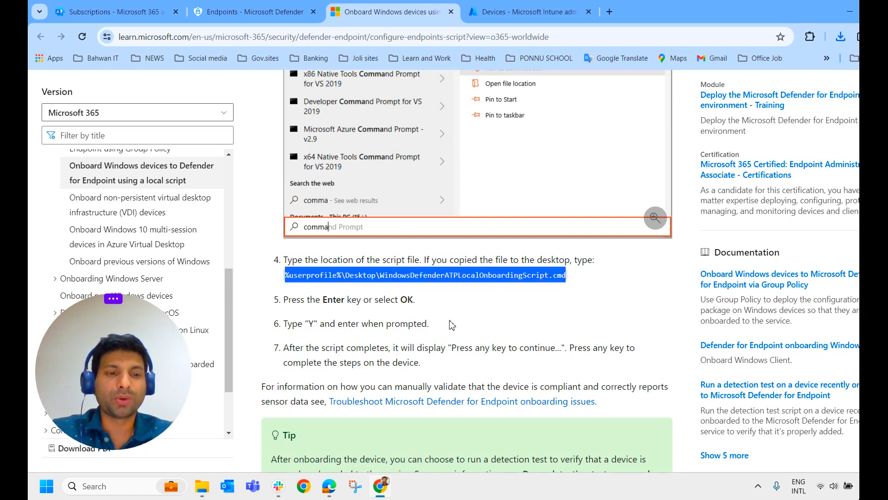
mouse_move(406, 320)
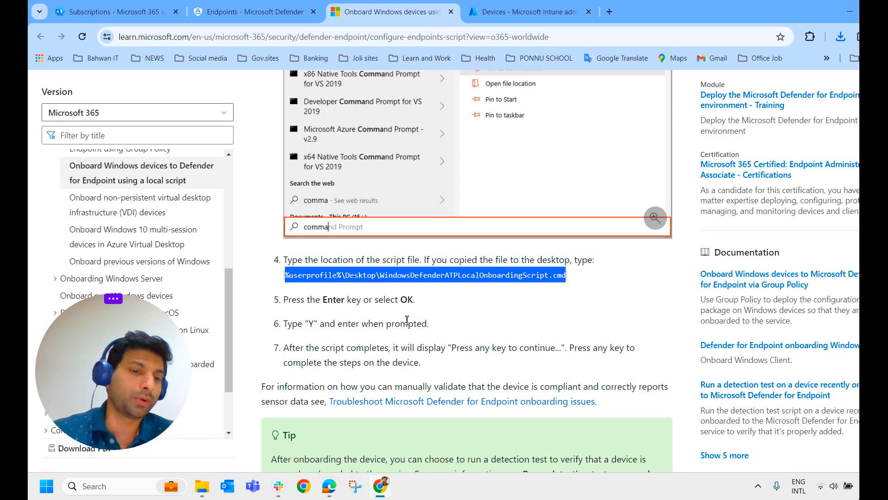
mouse_move(592, 293)
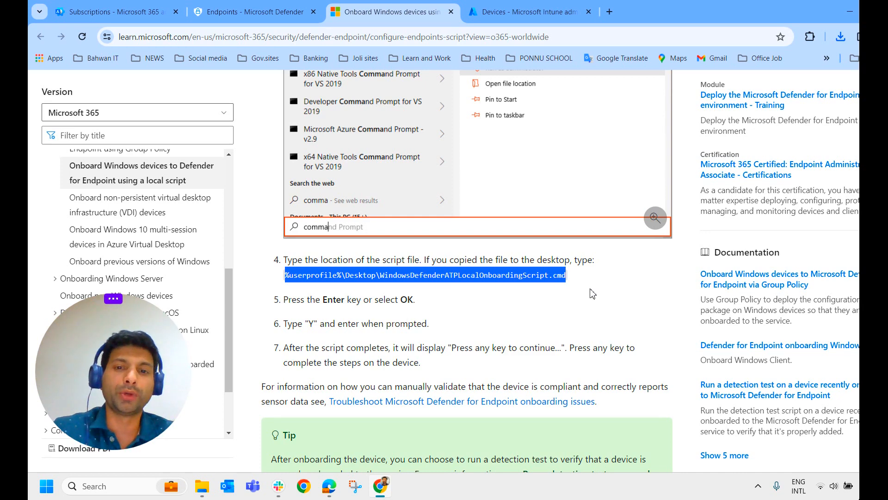
mouse_move(277, 121)
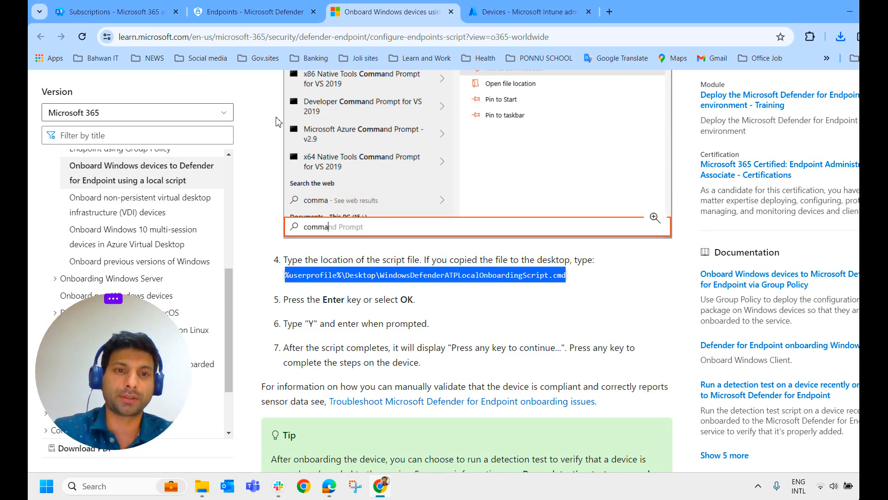
left_click(252, 11)
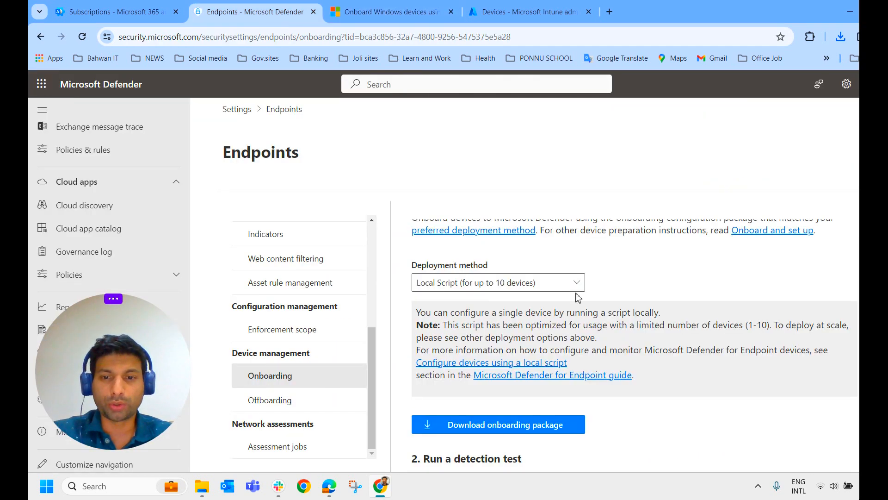
- Open the Deployment method dropdown to choose Group Policy
left_click(497, 282)
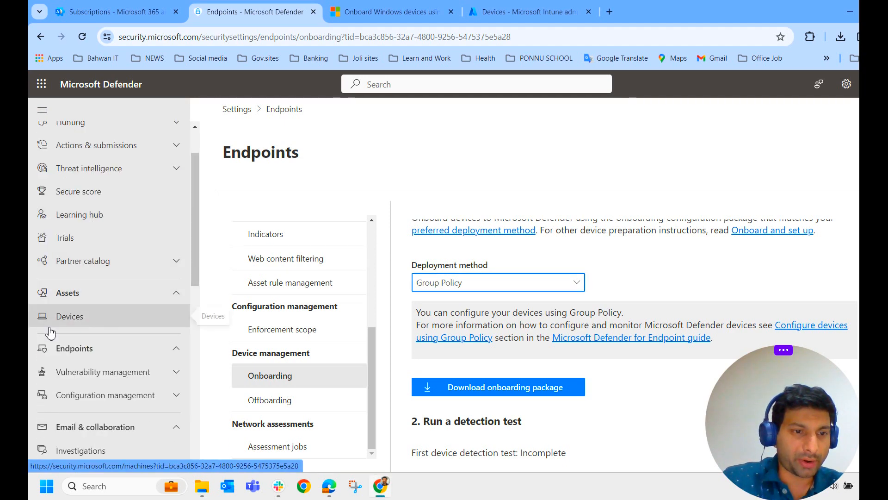
- Open Assets > Devices to list the three onboarded computers
left_click(69, 316)
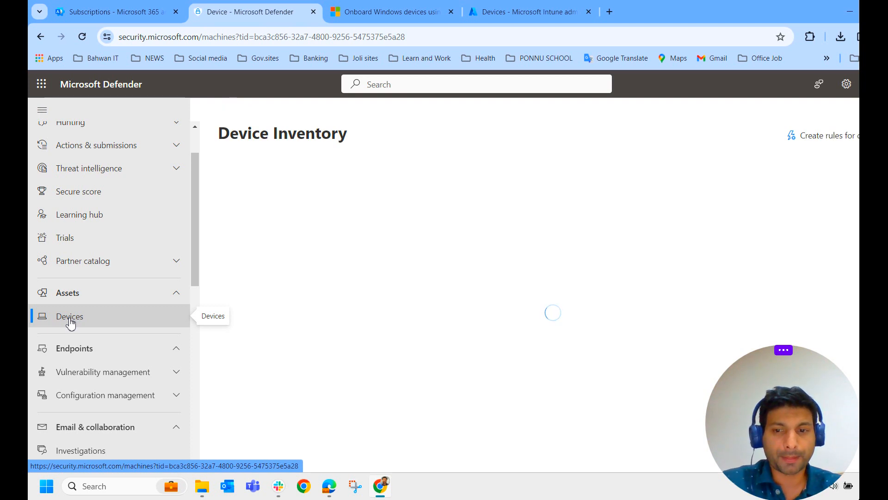
left_click(69, 316)
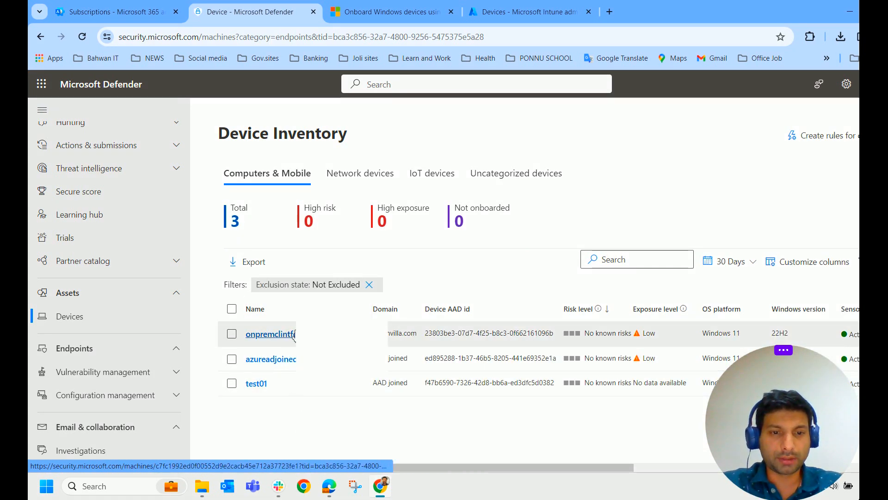
mouse_move(306, 418)
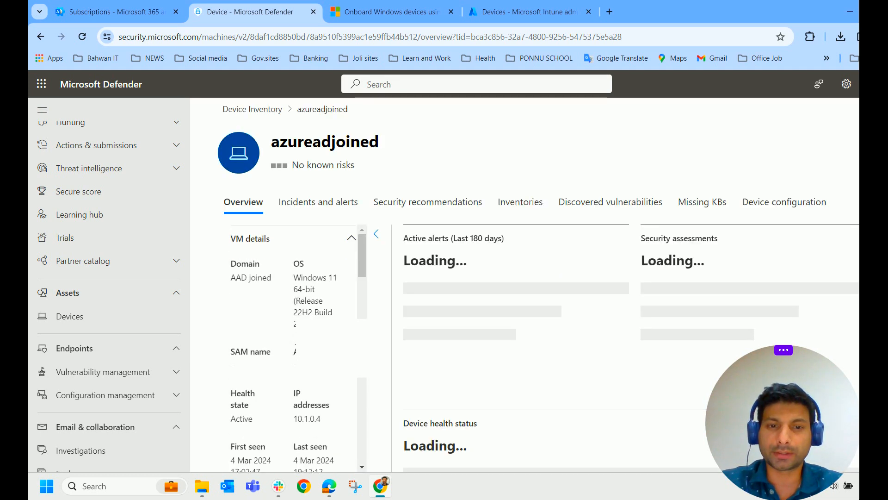
- Open azureadjoined and view its Incidents and alerts, Security recommendations and Discovered vulnerabilities tabs
double_click(259, 277)
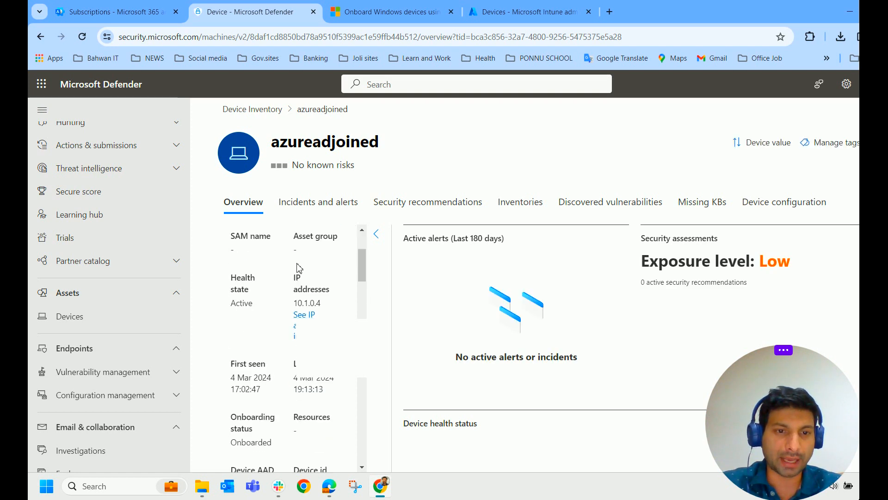
scroll("down", 3)
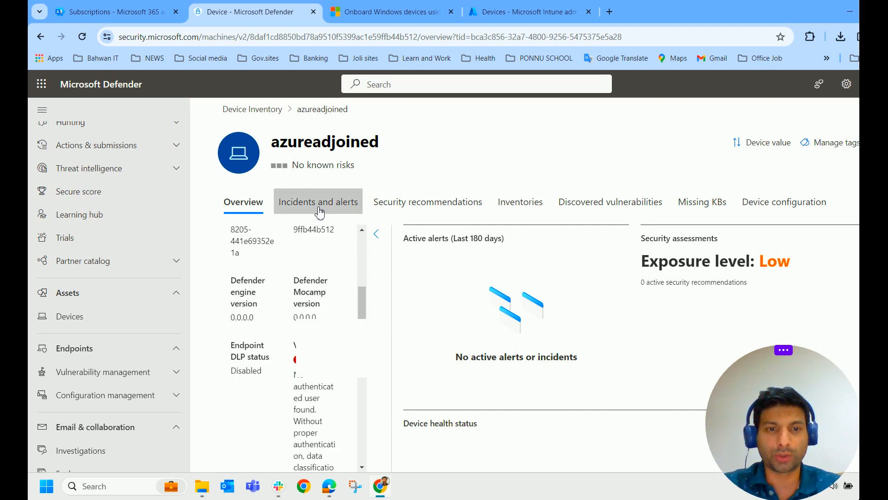
mouse_move(318, 201)
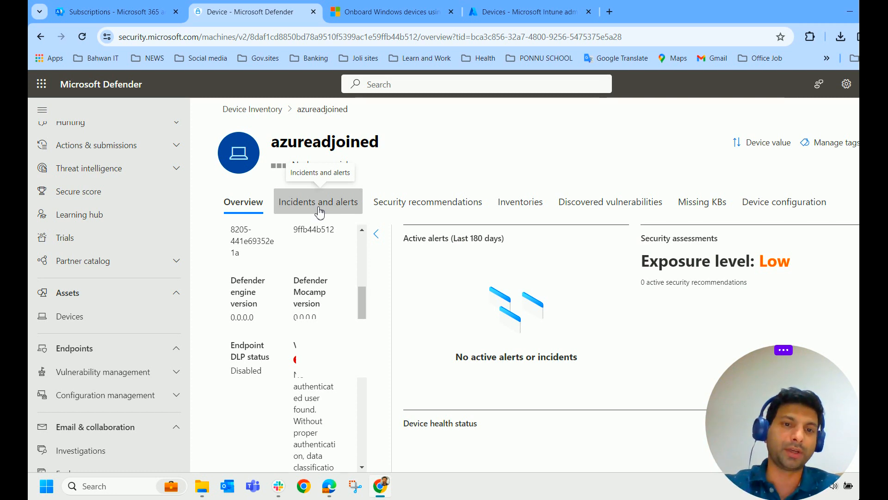
left_click(318, 201)
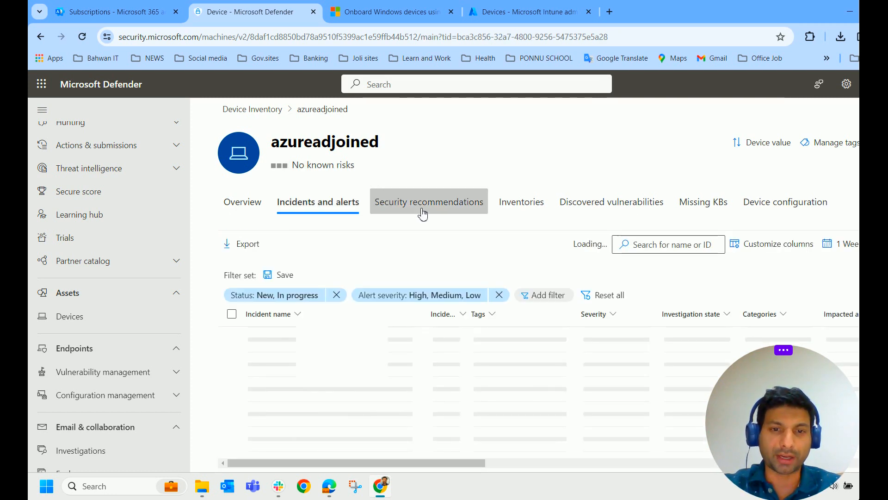
left_click(428, 202)
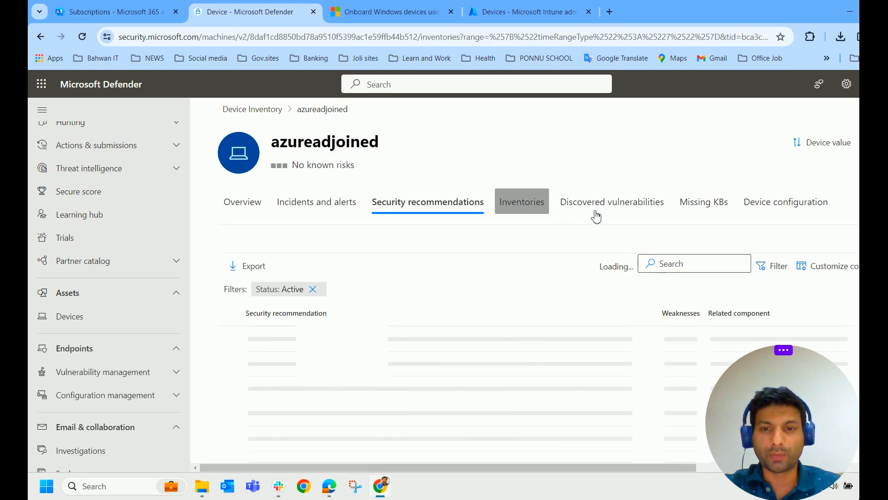
left_click(610, 202)
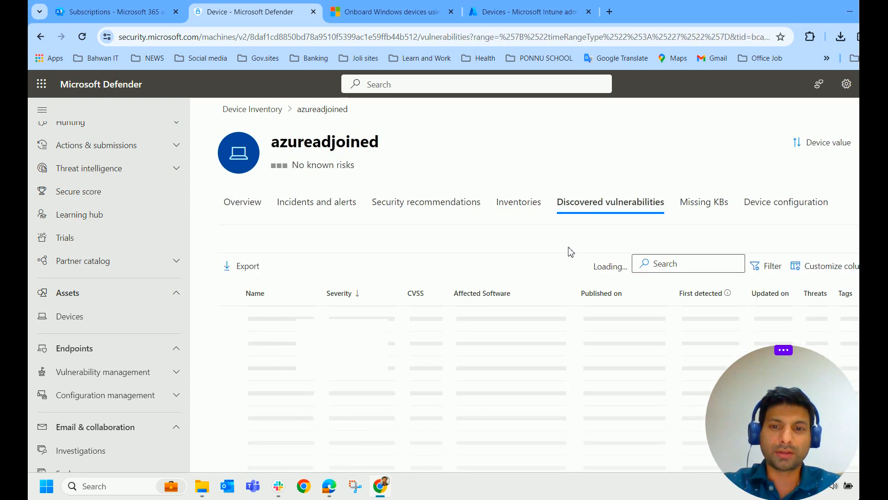